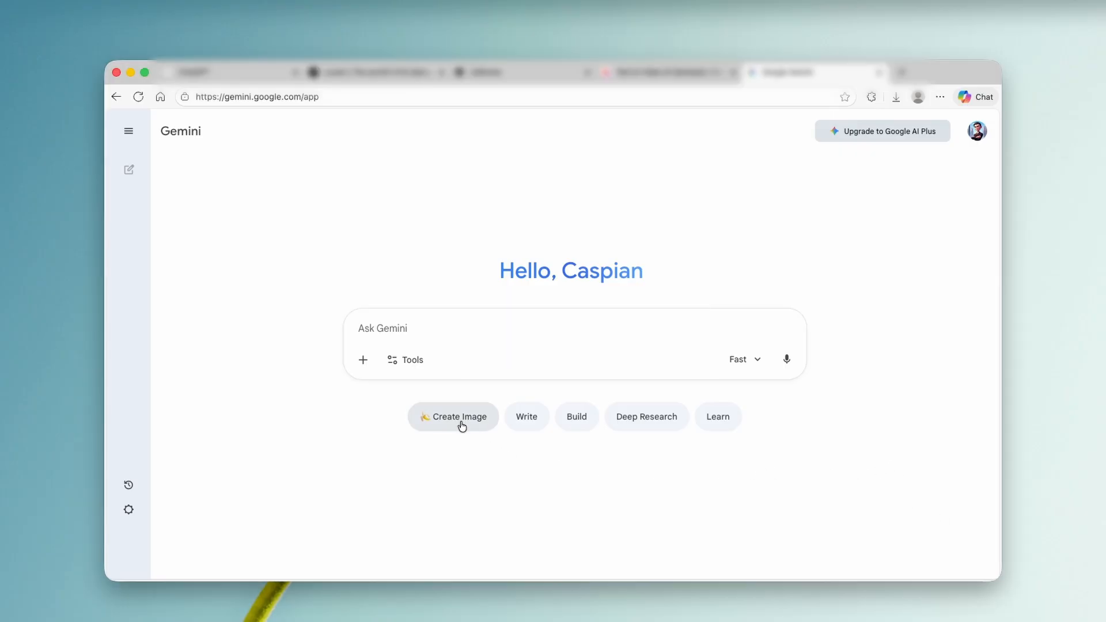
# Step: Request a realistic 1/7 scale figurine image from Gemini's Nano Banana Pro image mode
pyautogui.click(453, 416)
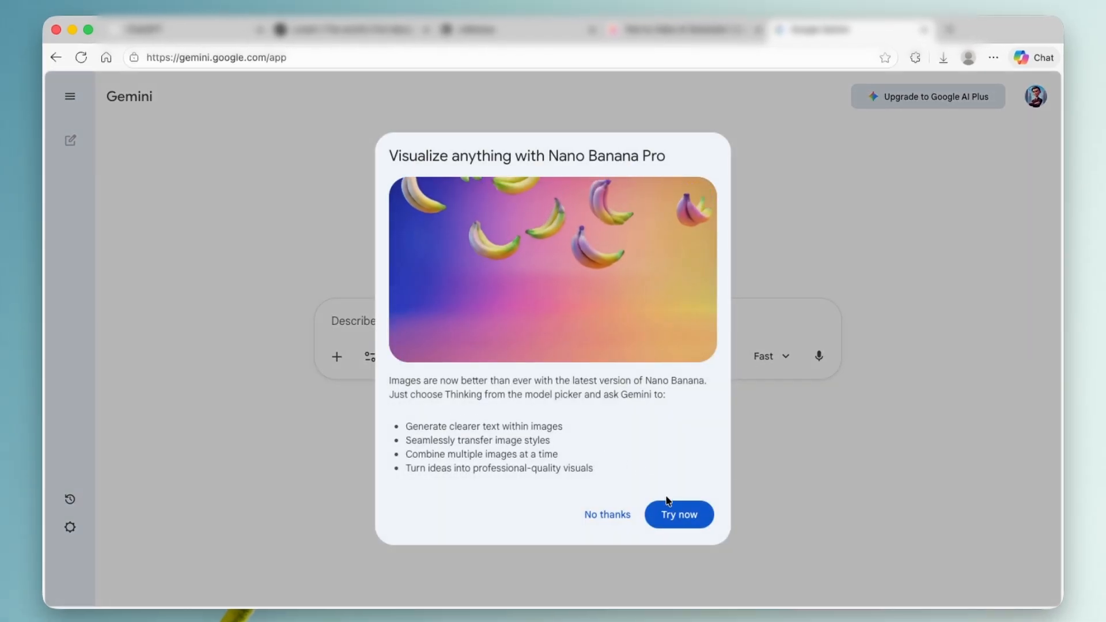
pyautogui.click(678, 514)
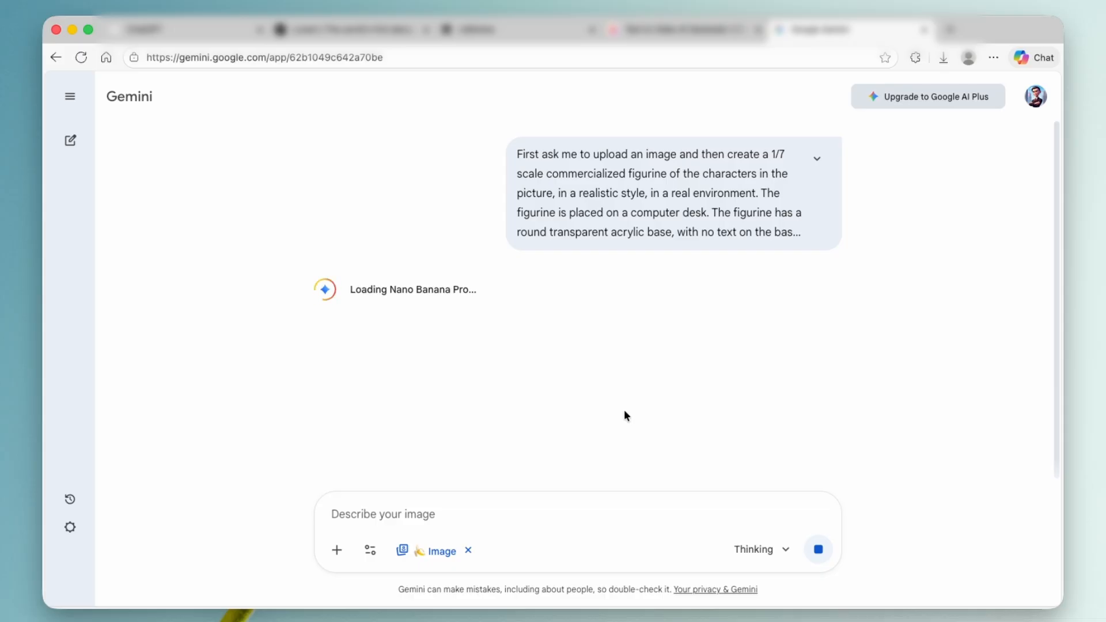
pyautogui.click(852, 72)
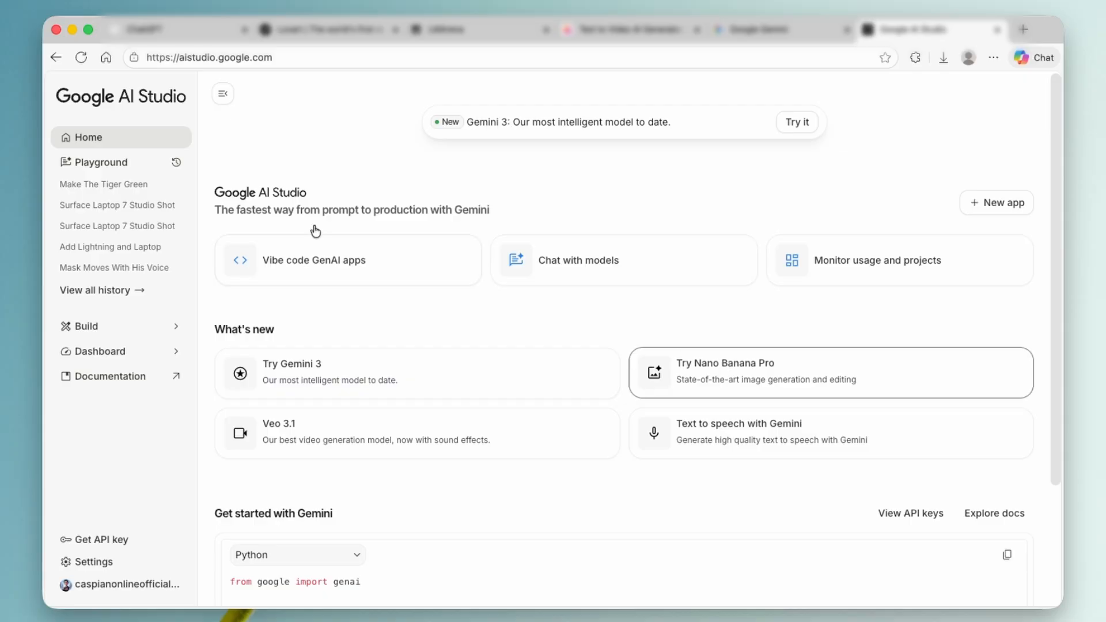
pyautogui.moveTo(688, 196)
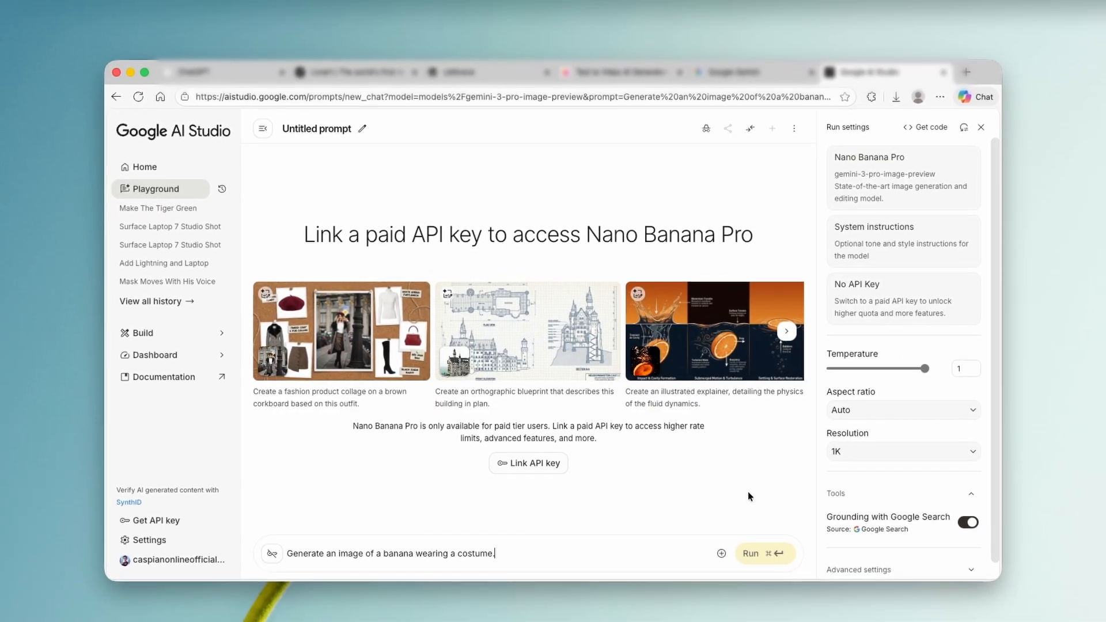
# Step: Start a Nano Banana Pro prompt in Google AI Studio for a banana wearing a costume
pyautogui.click(901, 451)
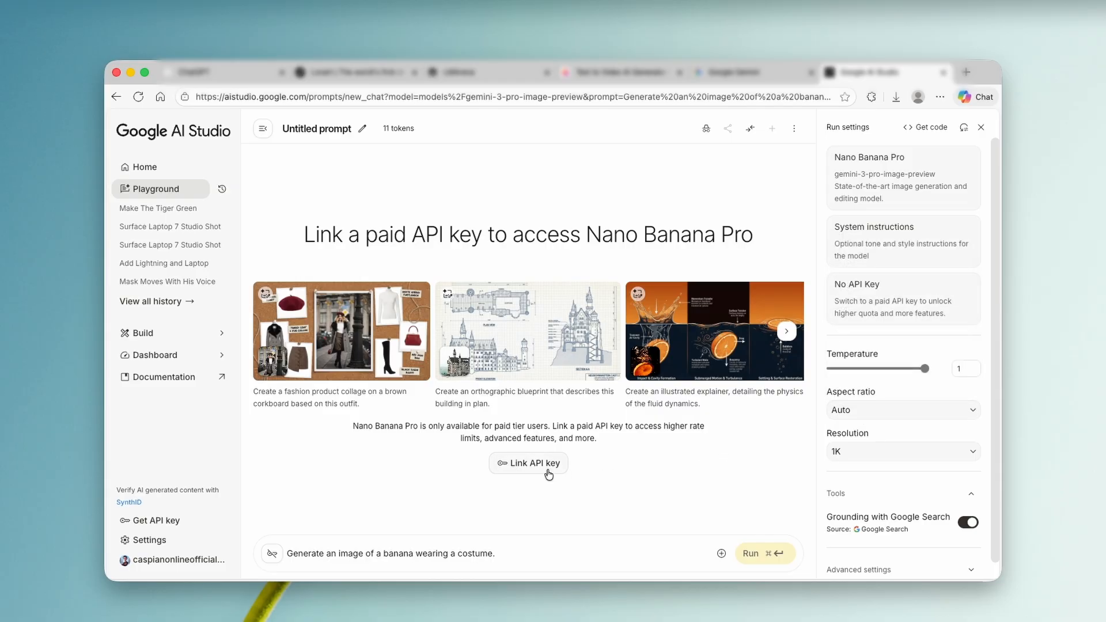
pyautogui.moveTo(545, 471)
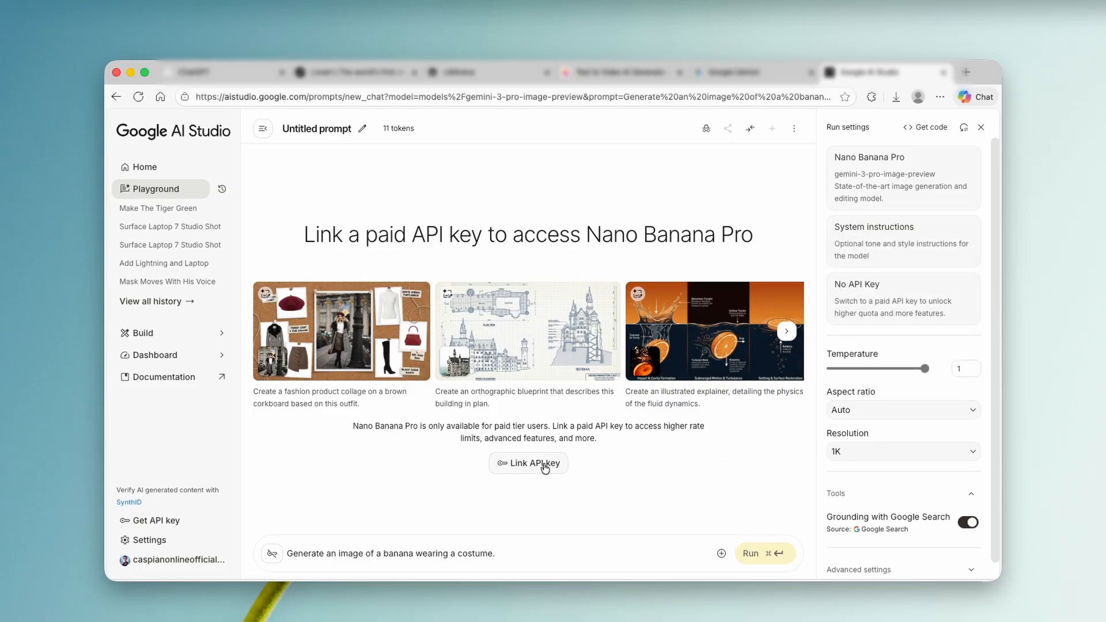
pyautogui.moveTo(760, 553)
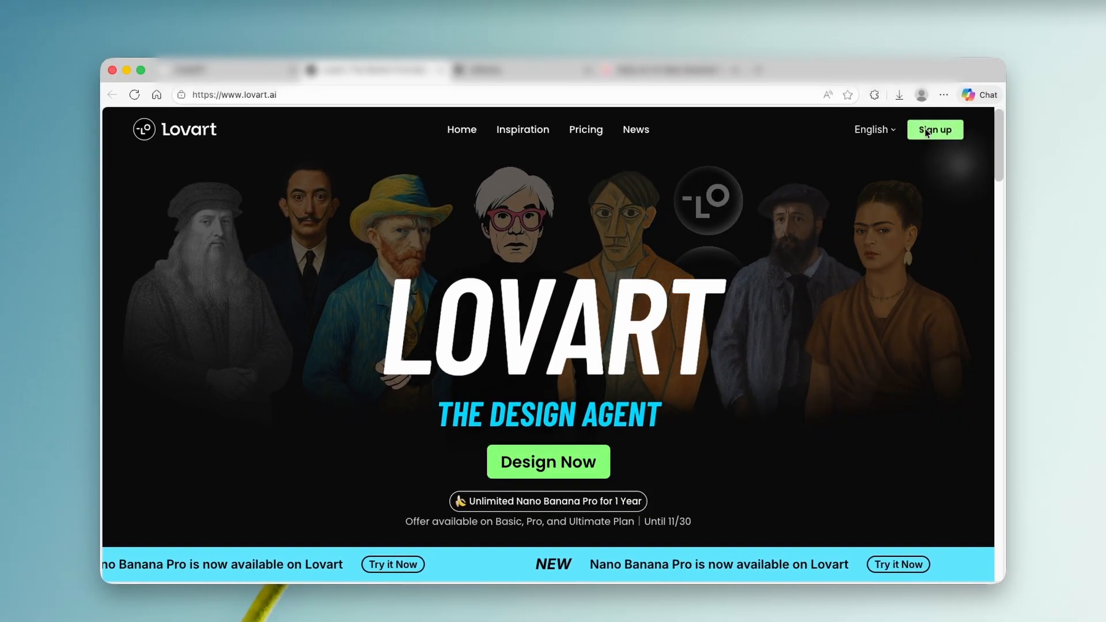
# Step: Sign up on Lovart, view the free Nano Banana Pro offer, and dismiss pricing and tips
pyautogui.click(934, 129)
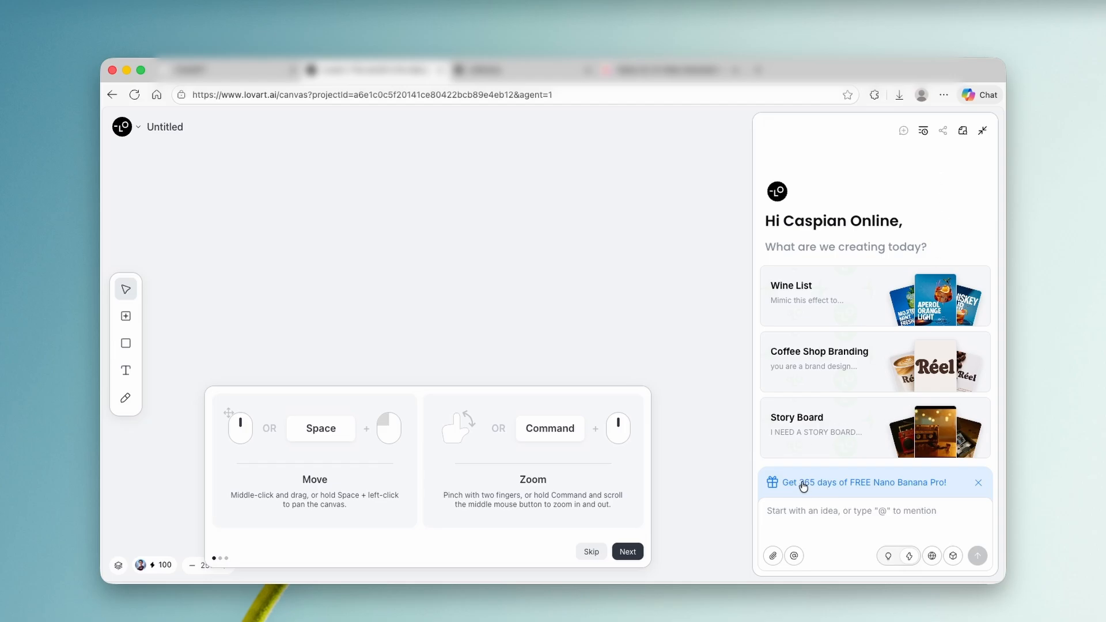
pyautogui.moveTo(846, 490)
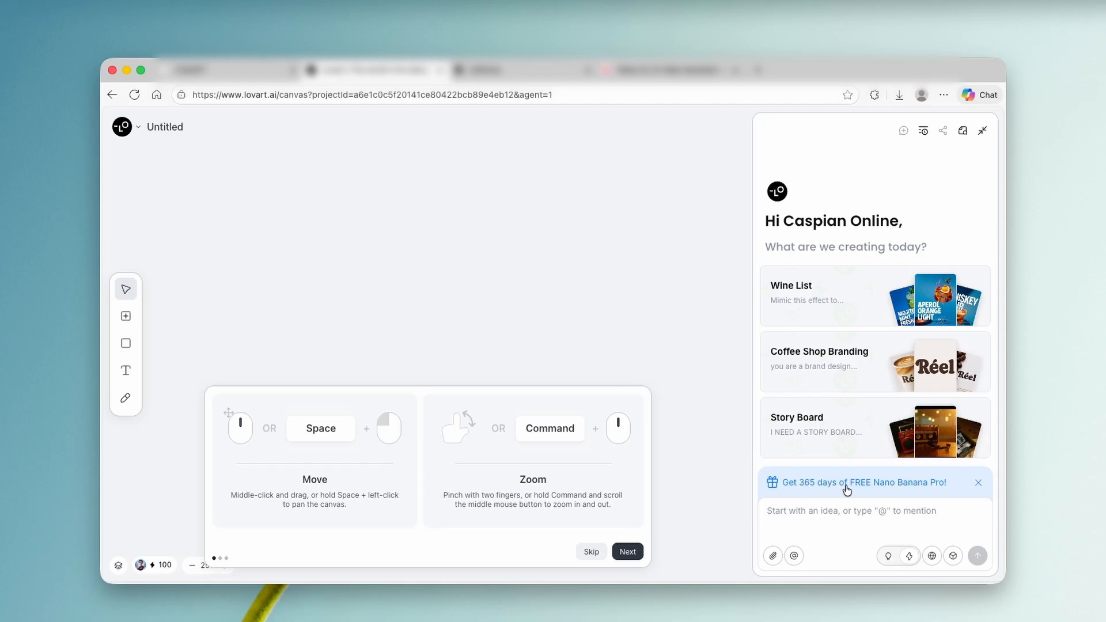
pyautogui.click(858, 483)
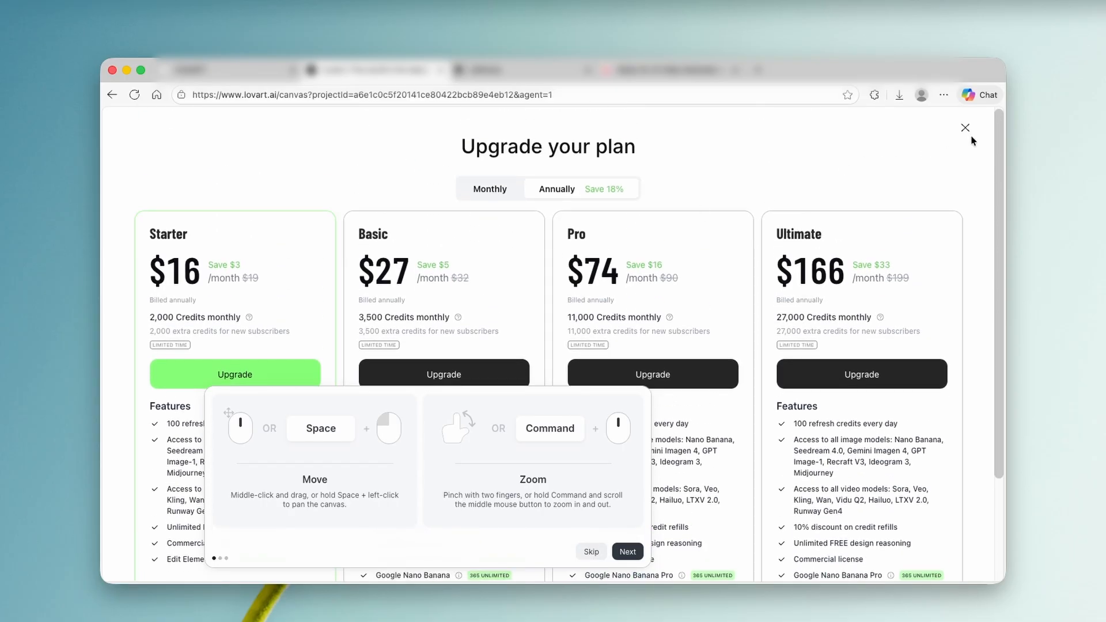
pyautogui.click(965, 128)
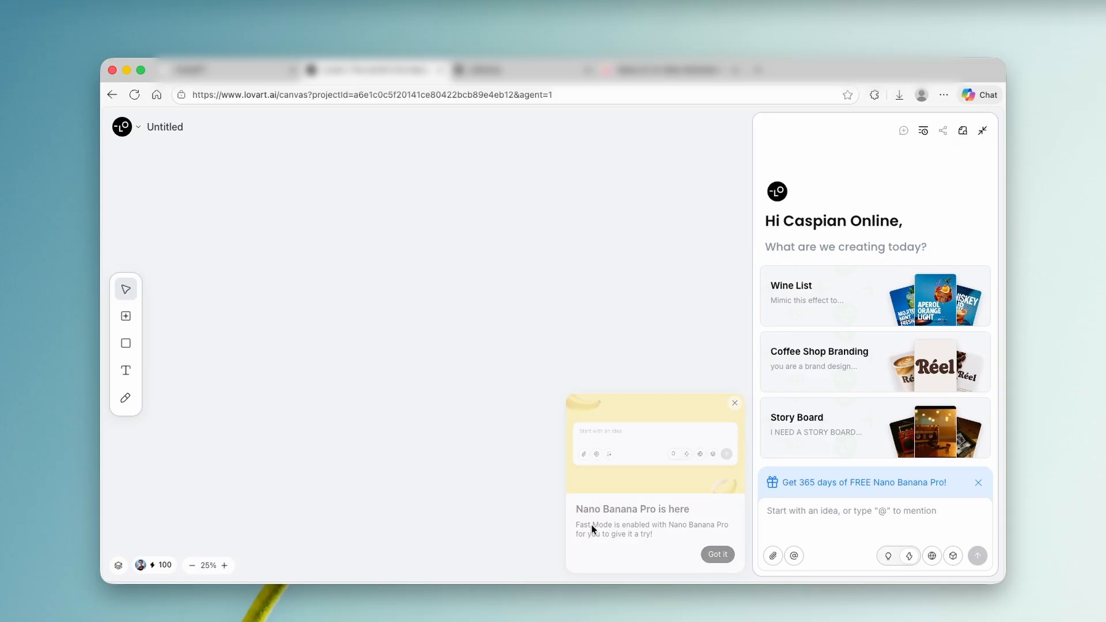
pyautogui.click(952, 556)
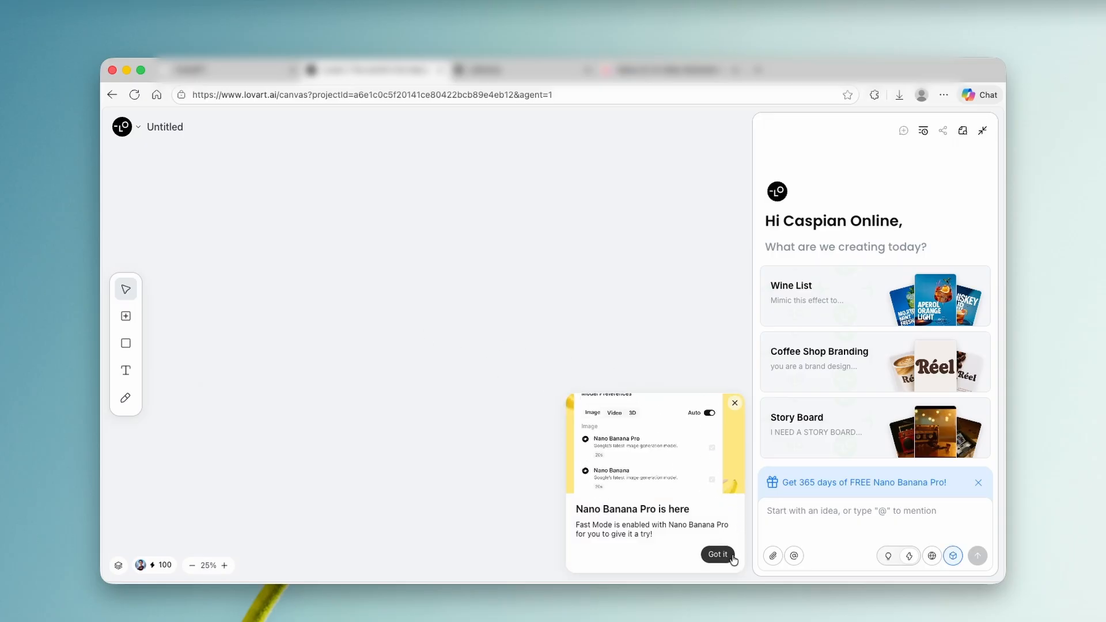
pyautogui.click(716, 553)
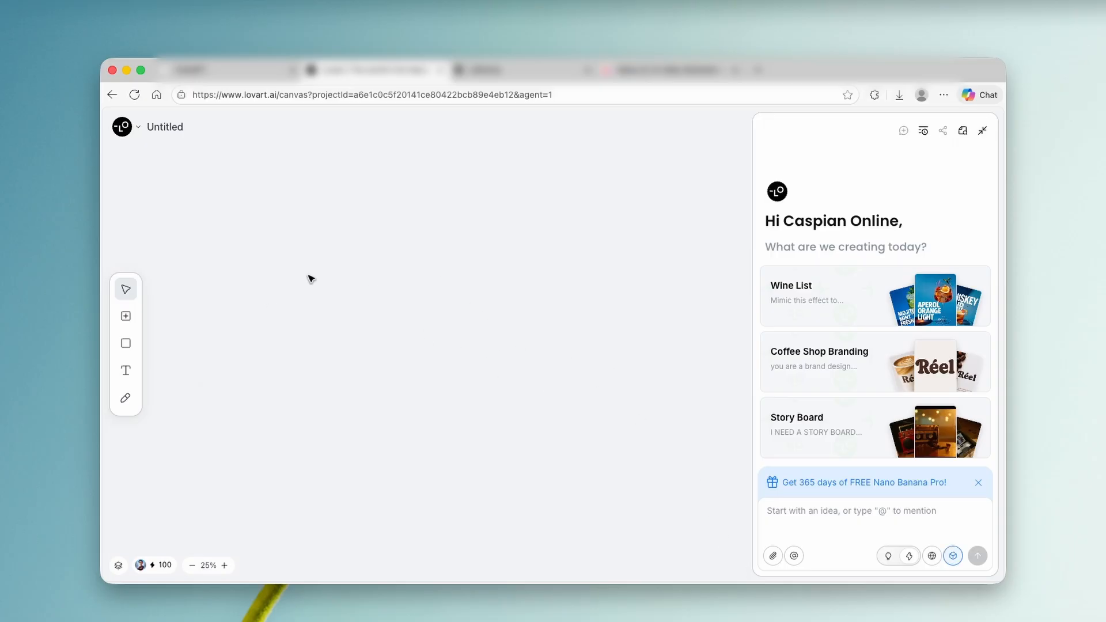
# Step: Add an image generator frame using Nano Banana Pro at 4K resolution and 16:9 ratio
pyautogui.click(125, 316)
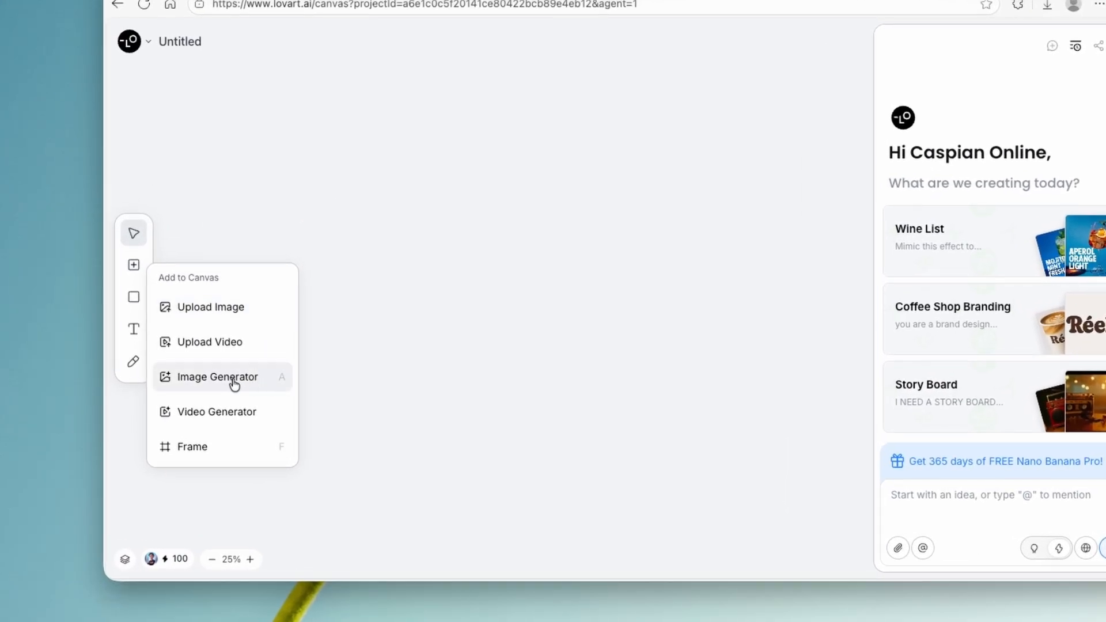
pyautogui.click(217, 377)
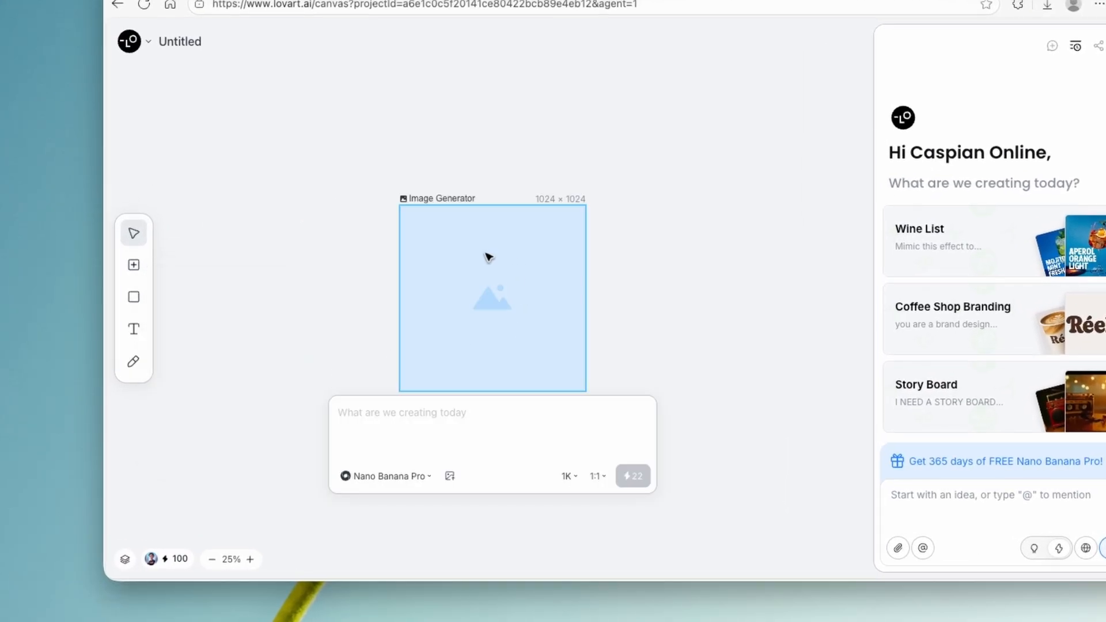
pyautogui.click(386, 476)
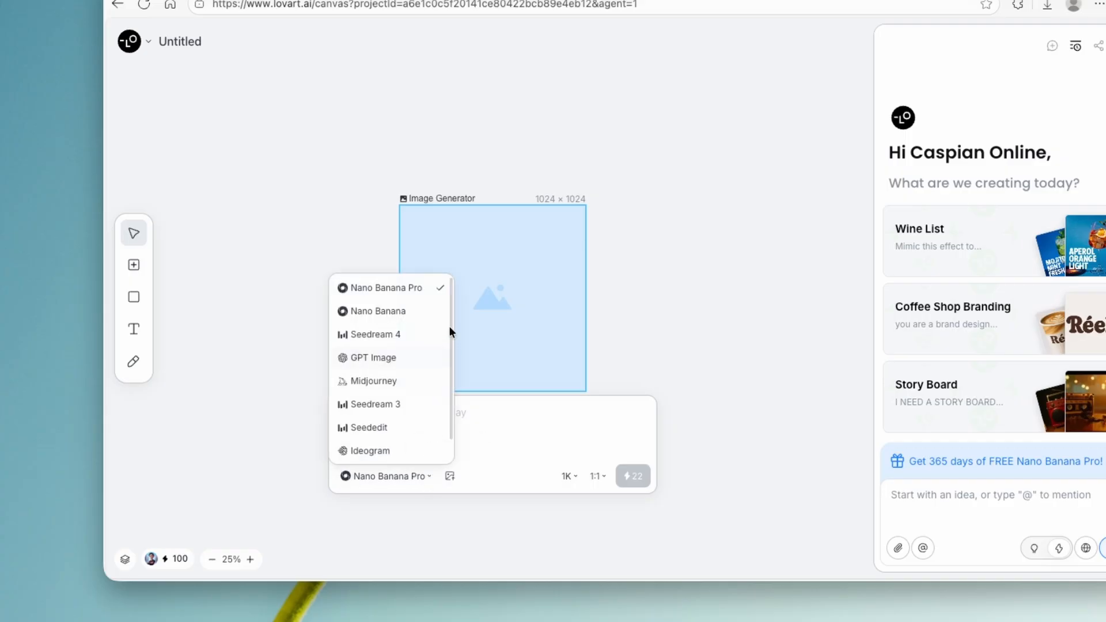
pyautogui.scroll(-3)
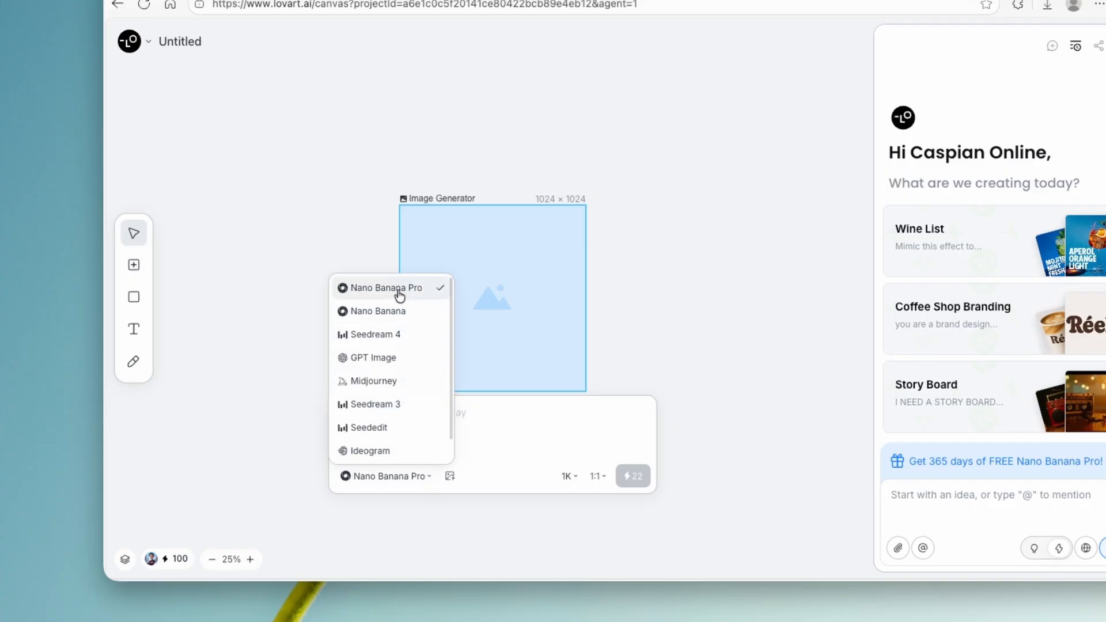
pyautogui.moveTo(428, 293)
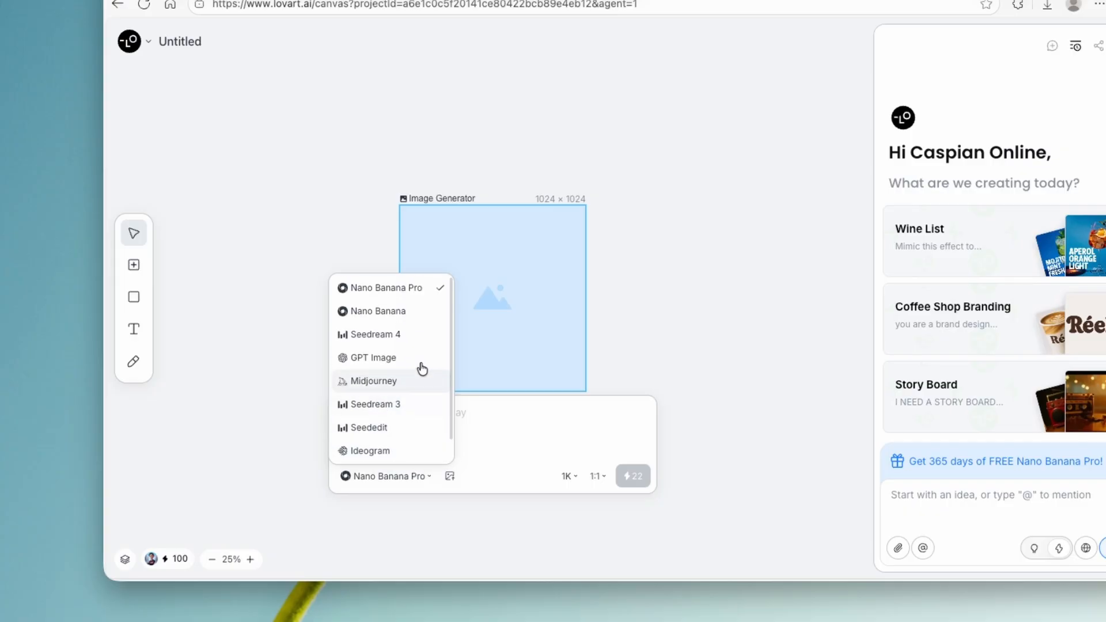
pyautogui.moveTo(381, 295)
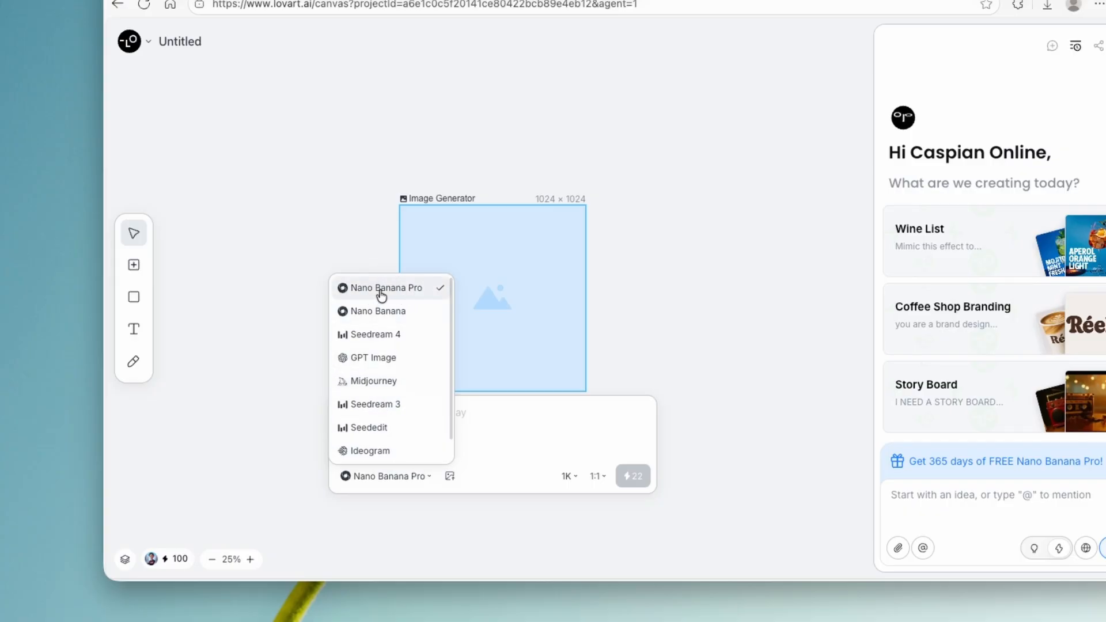
pyautogui.moveTo(514, 393)
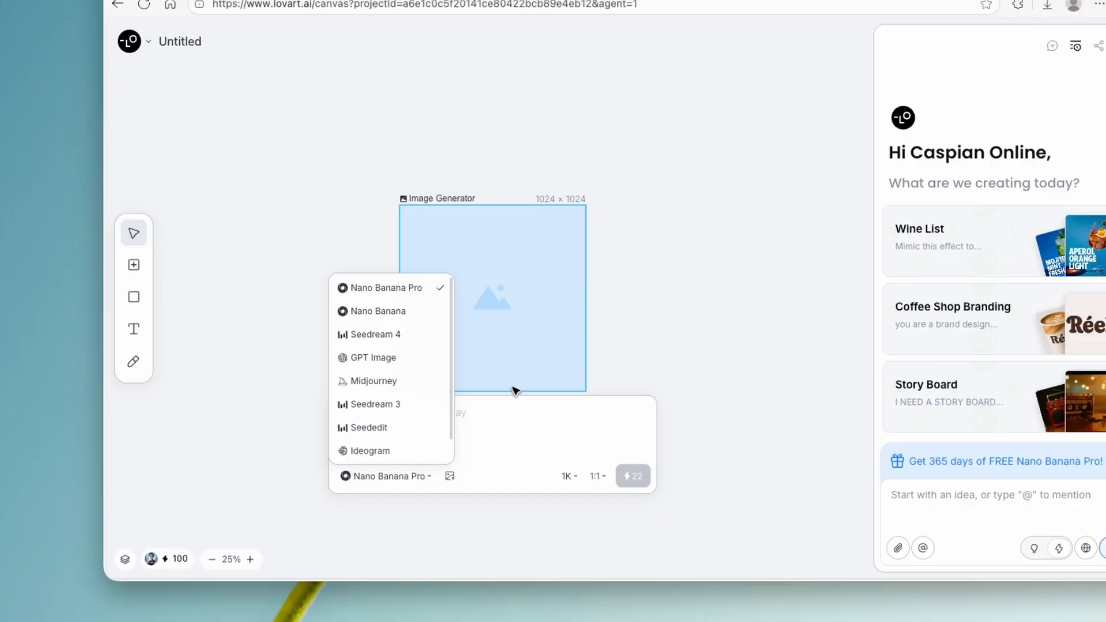
pyautogui.click(567, 477)
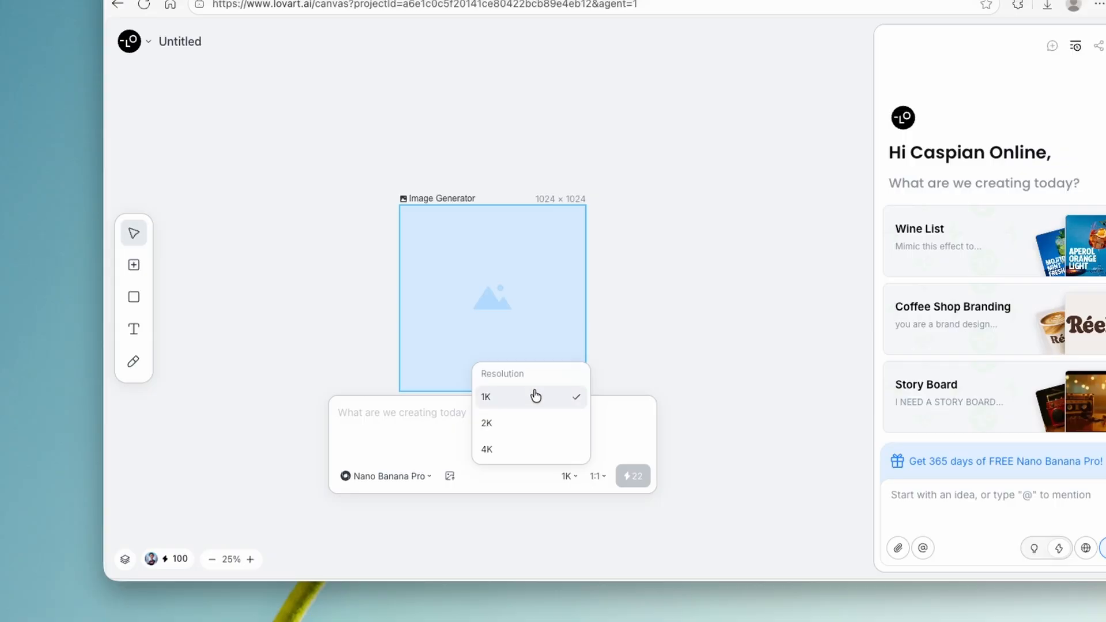
pyautogui.moveTo(546, 399)
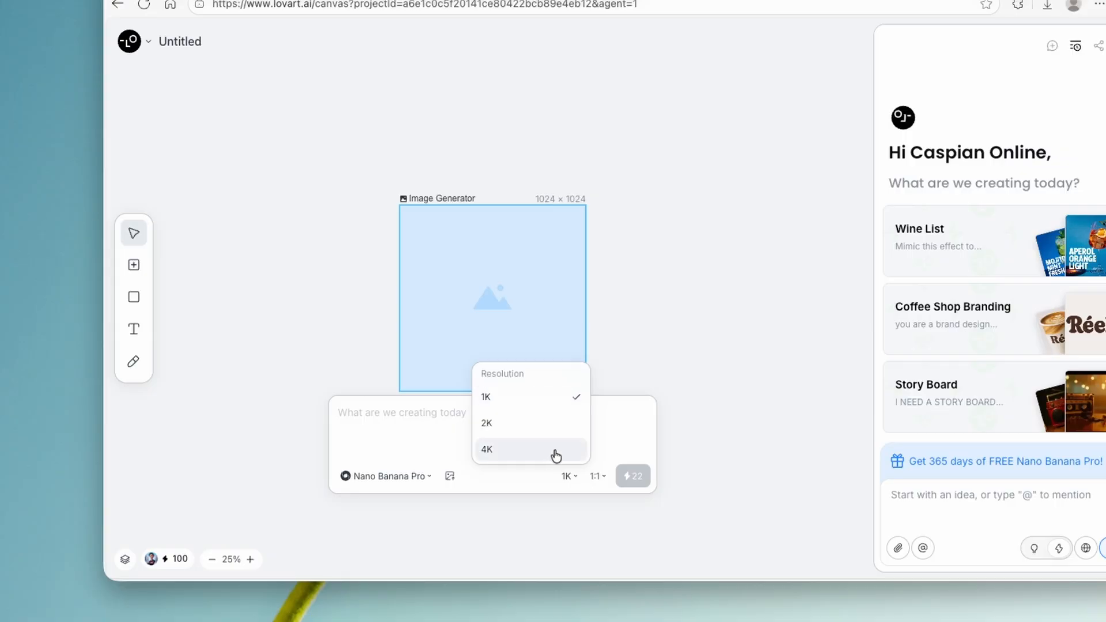
pyautogui.click(486, 449)
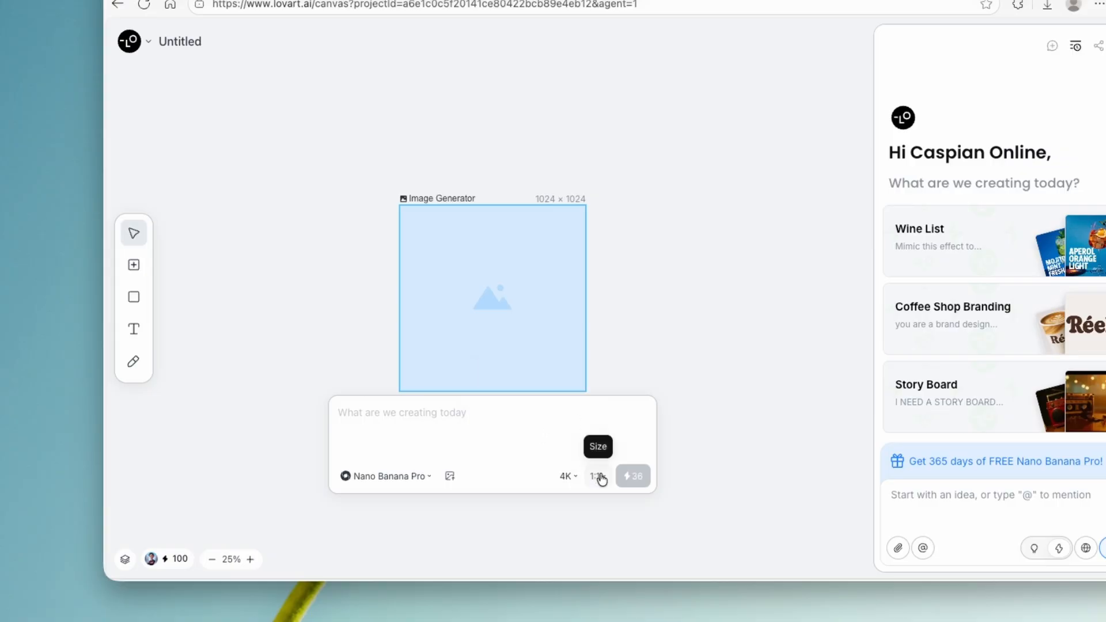
pyautogui.click(597, 476)
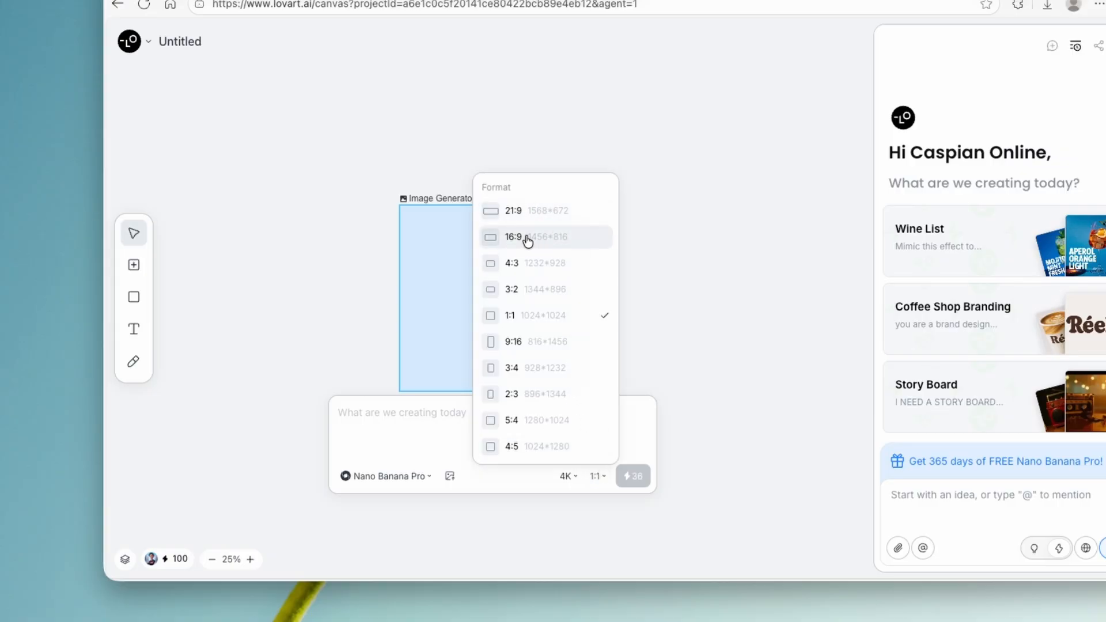
pyautogui.click(513, 237)
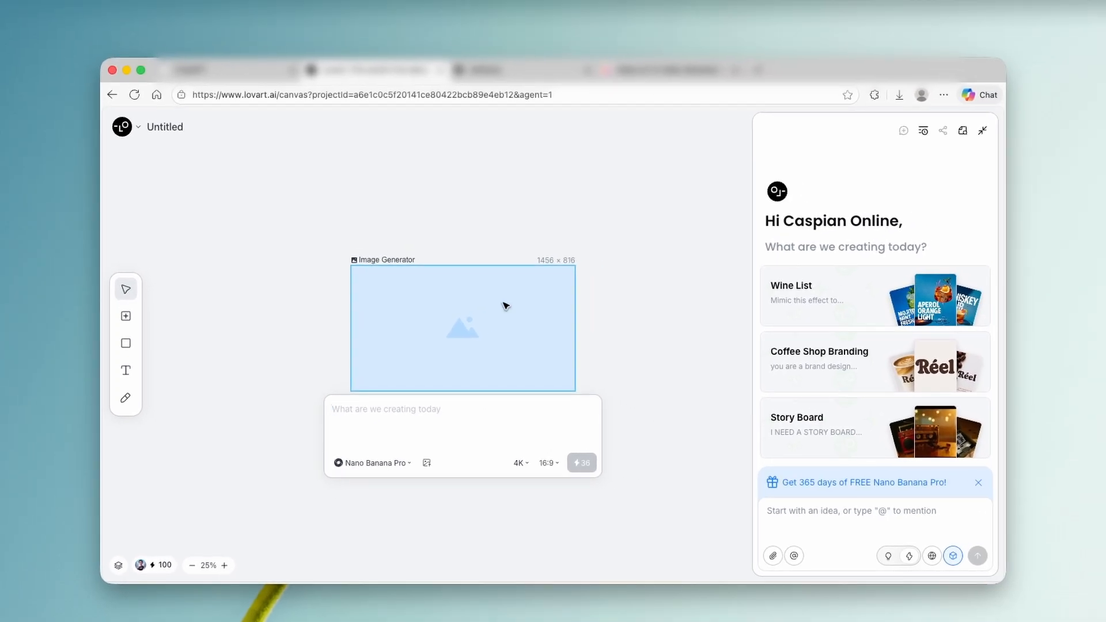
# Step: Generate 'golden retriever on a surf board catching a massive wave.' for 36 credits
pyautogui.write('golden retriever on a surf board catching a massive wave.')
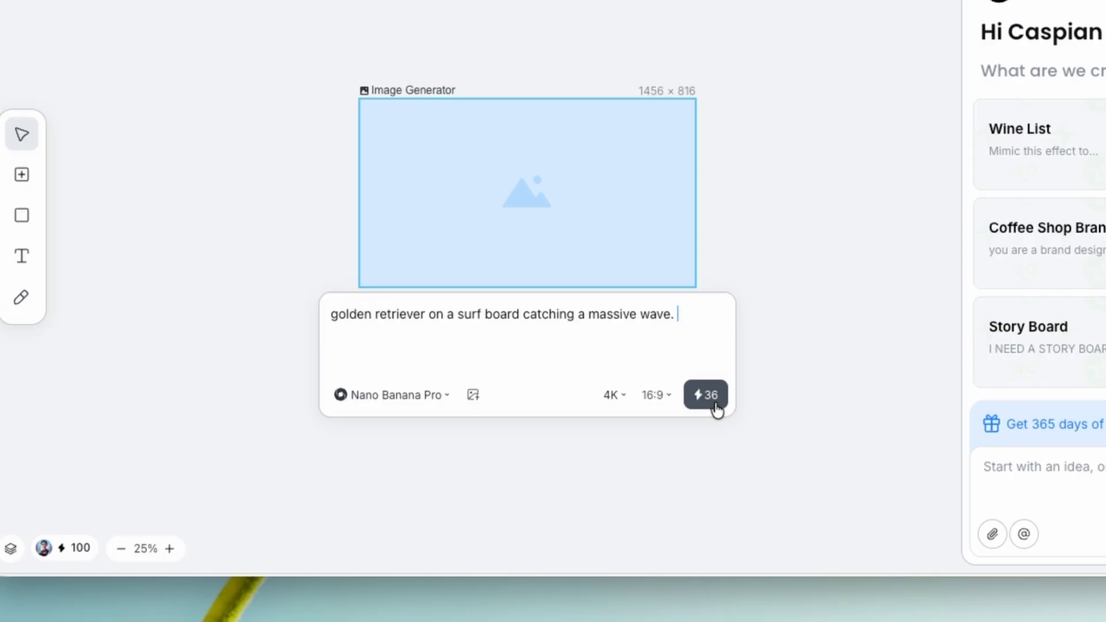
pyautogui.click(43, 548)
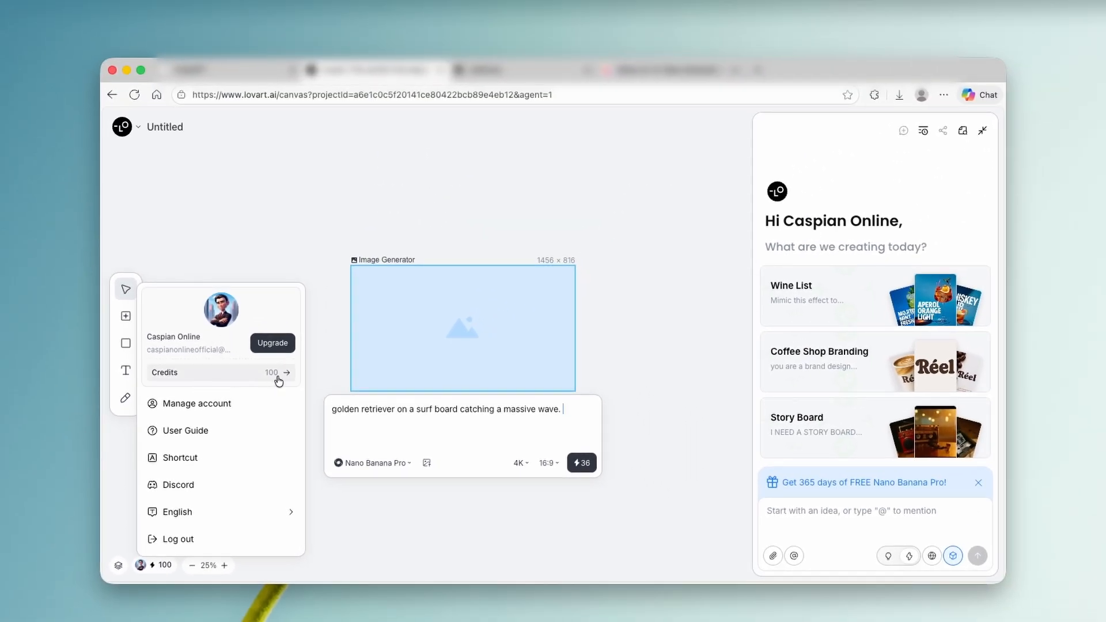
pyautogui.click(500, 430)
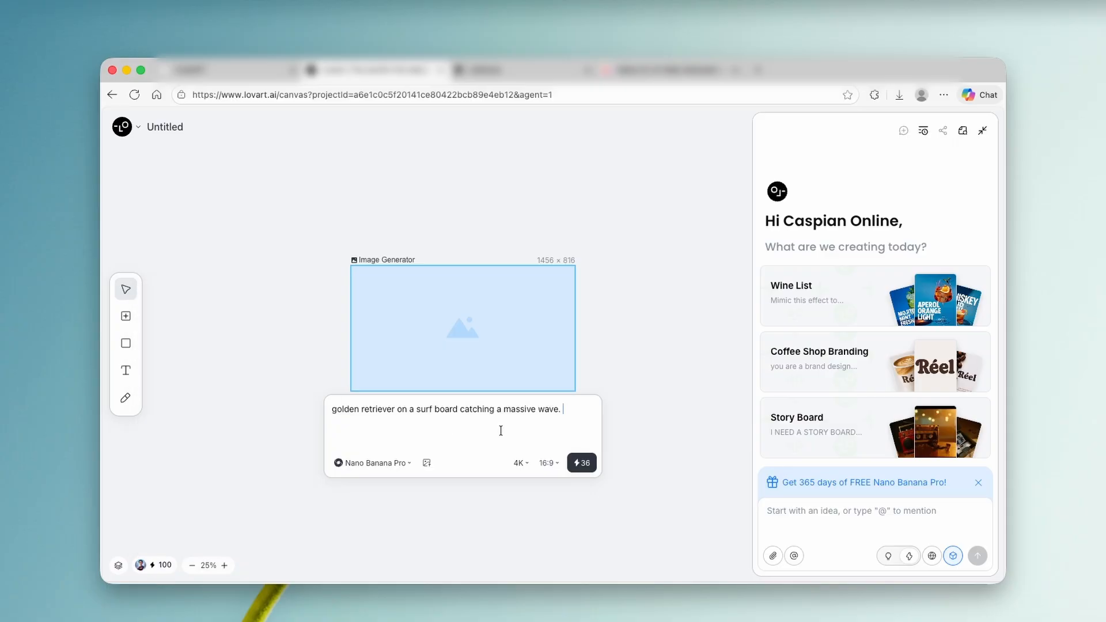
pyautogui.click(581, 462)
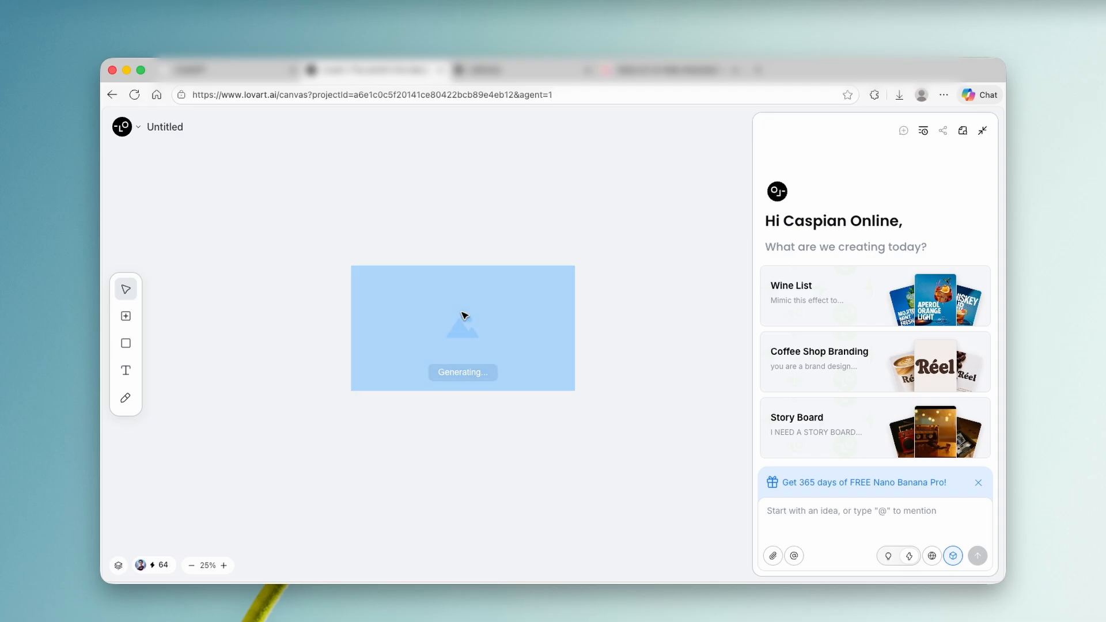
pyautogui.moveTo(480, 337)
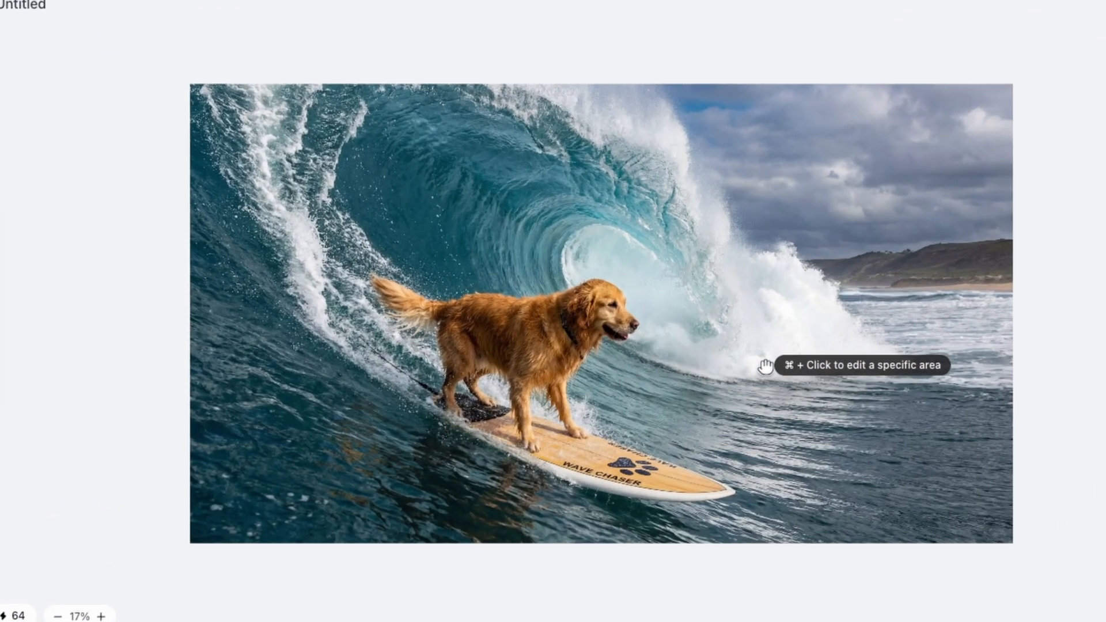
pyautogui.moveTo(698, 314)
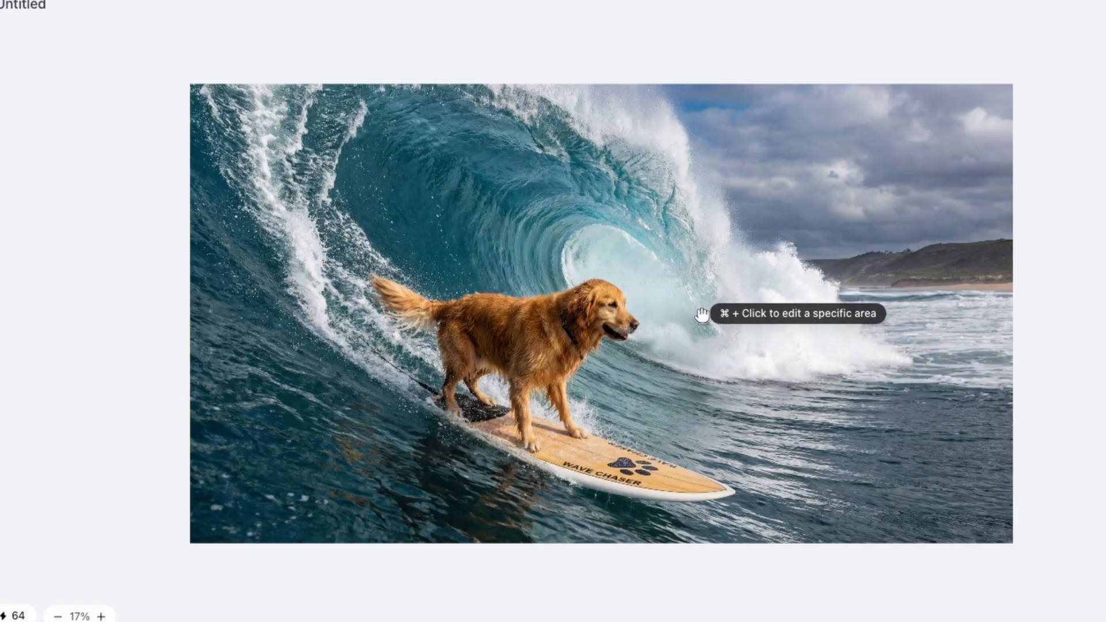
pyautogui.moveTo(654, 222)
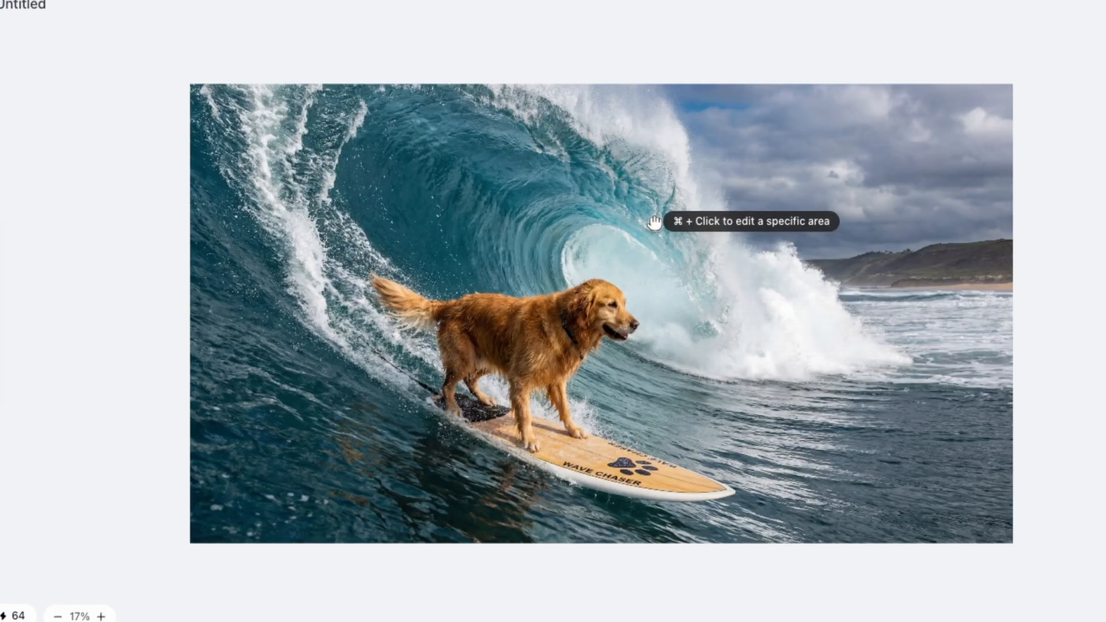
pyautogui.moveTo(493, 136)
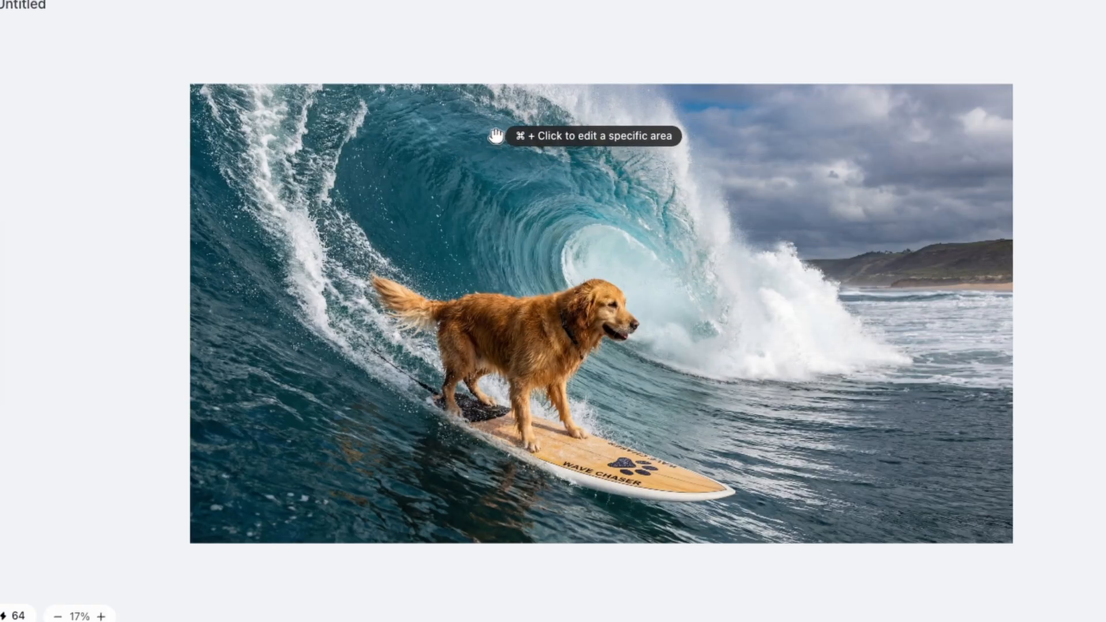
pyautogui.moveTo(539, 370)
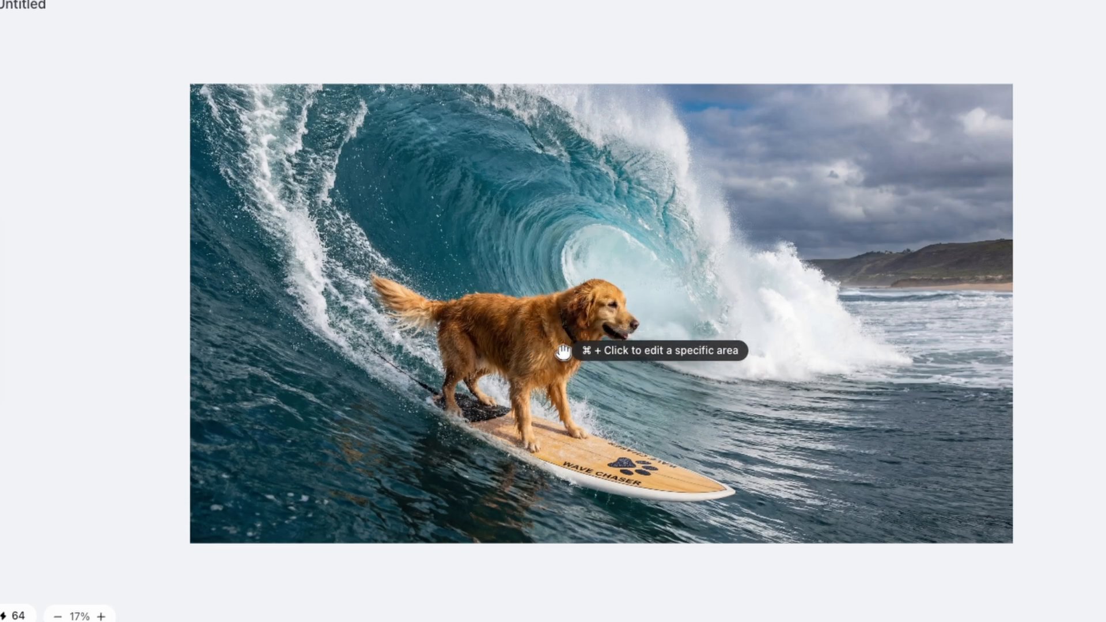
pyautogui.moveTo(536, 412)
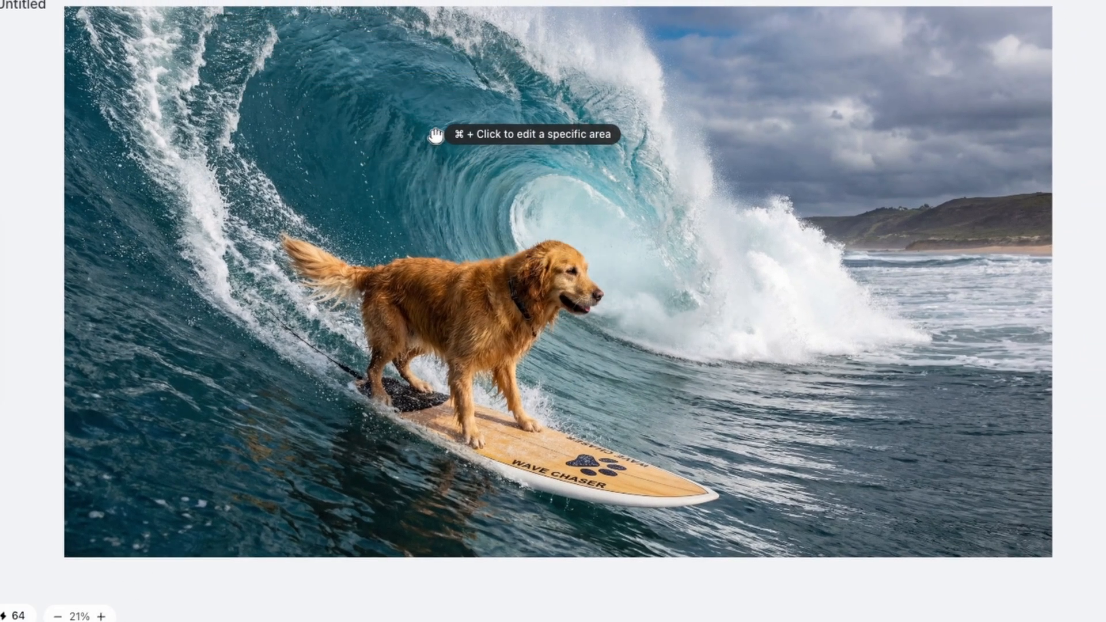
pyautogui.moveTo(320, 97)
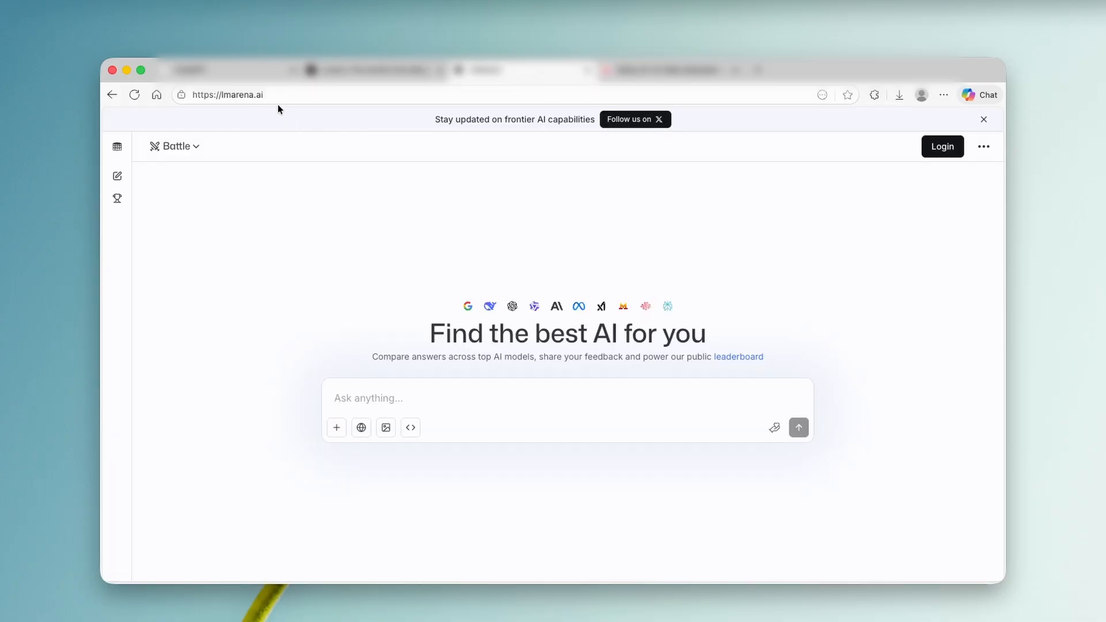
pyautogui.moveTo(547, 205)
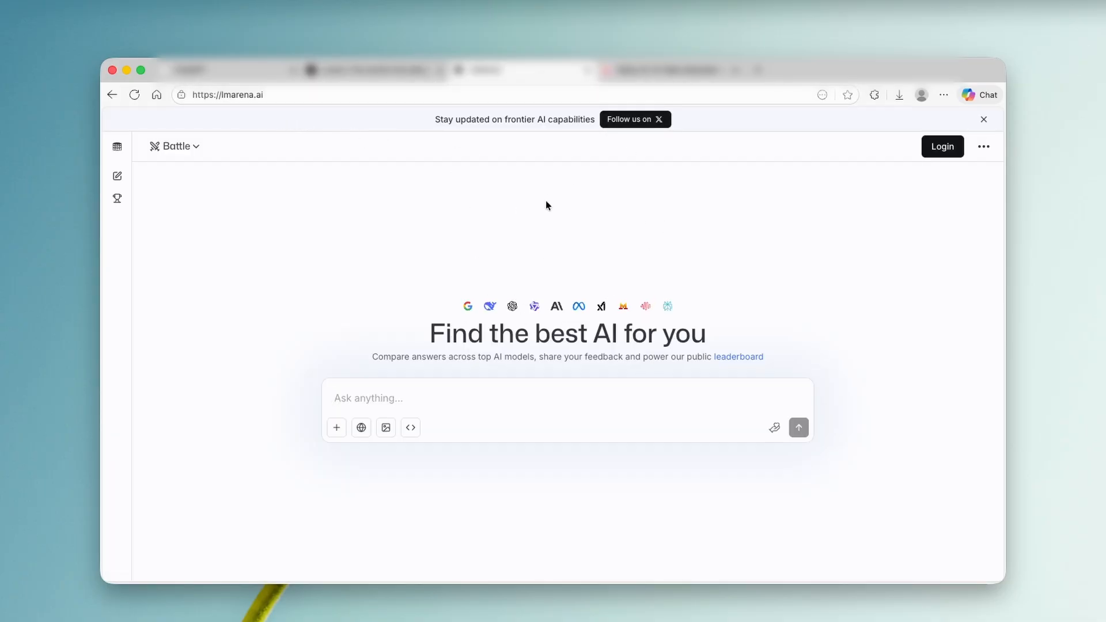
# Step: Start a new LMArena Direct Chat with gemini-3-pro as the model
pyautogui.click(983, 119)
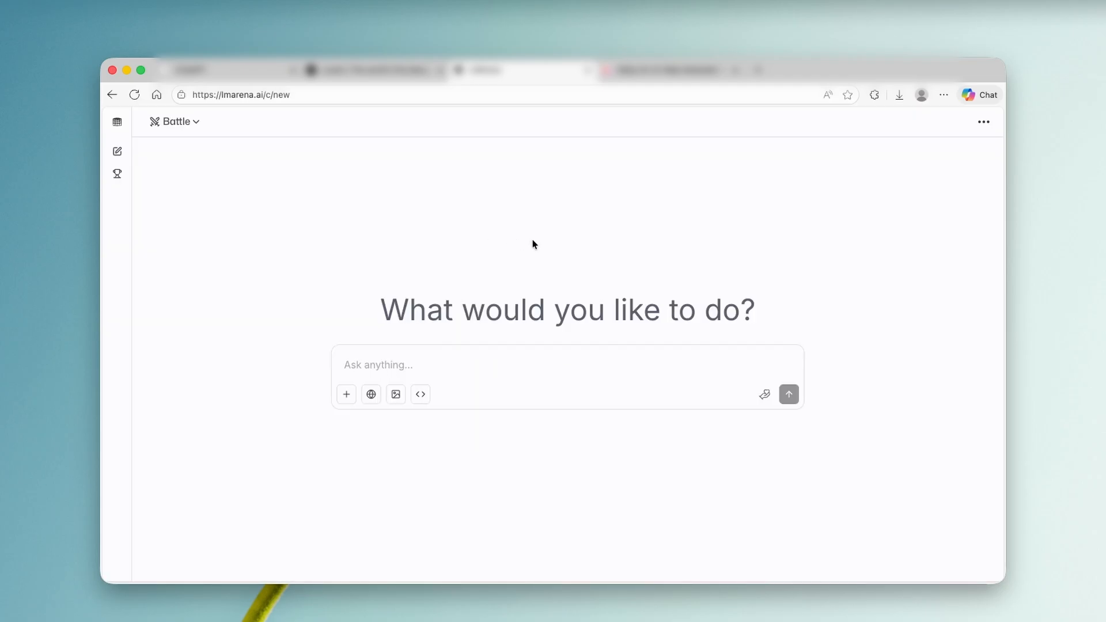
pyautogui.moveTo(482, 204)
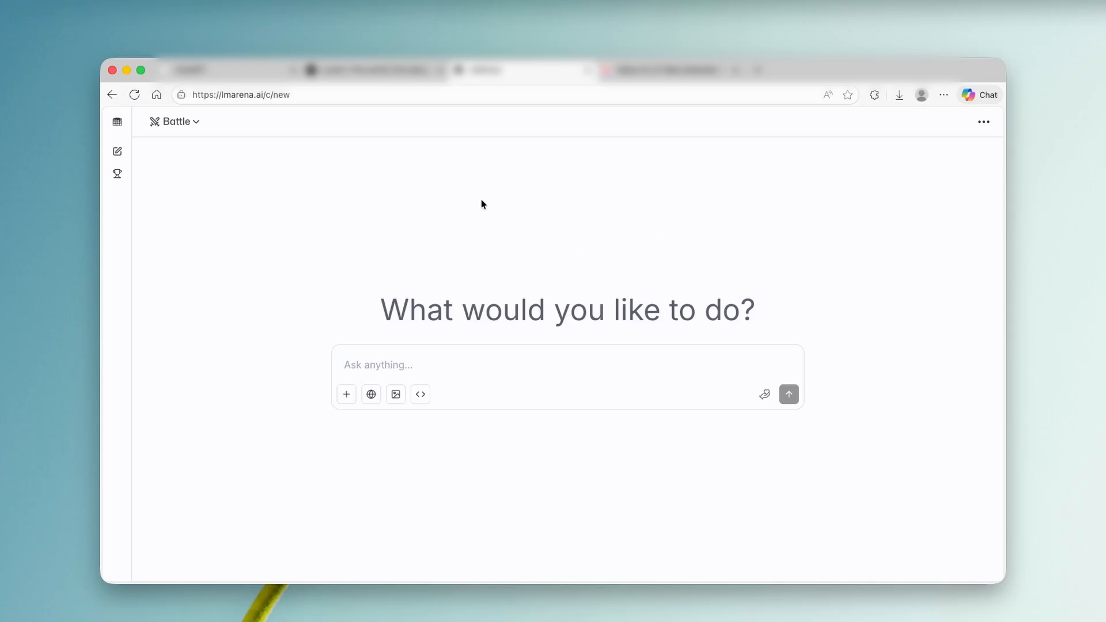
pyautogui.moveTo(217, 141)
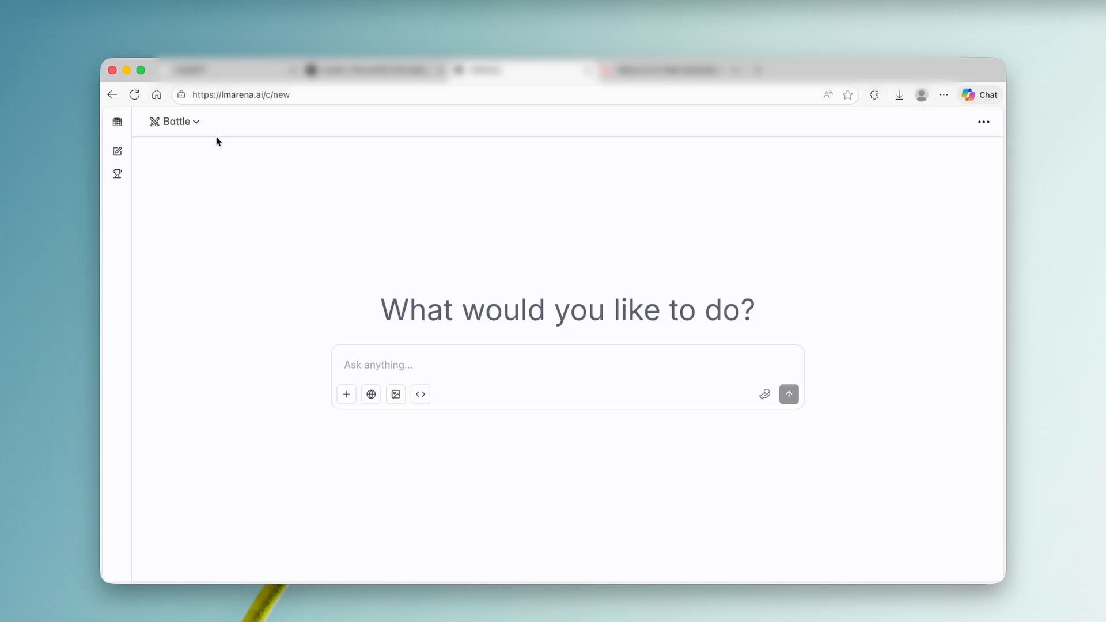
pyautogui.click(174, 121)
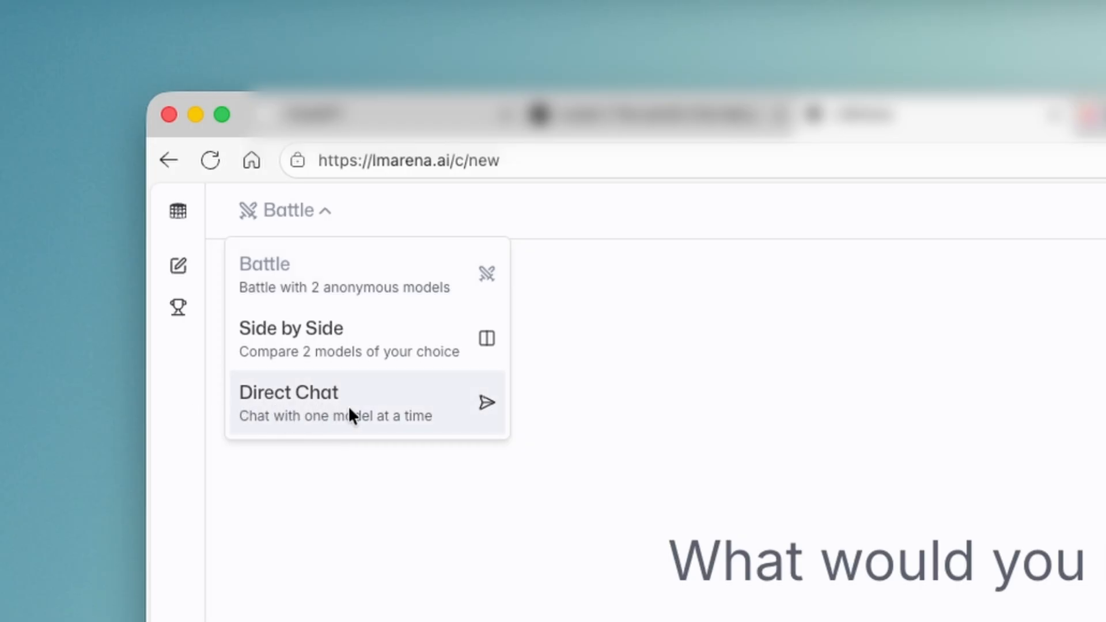
pyautogui.click(288, 402)
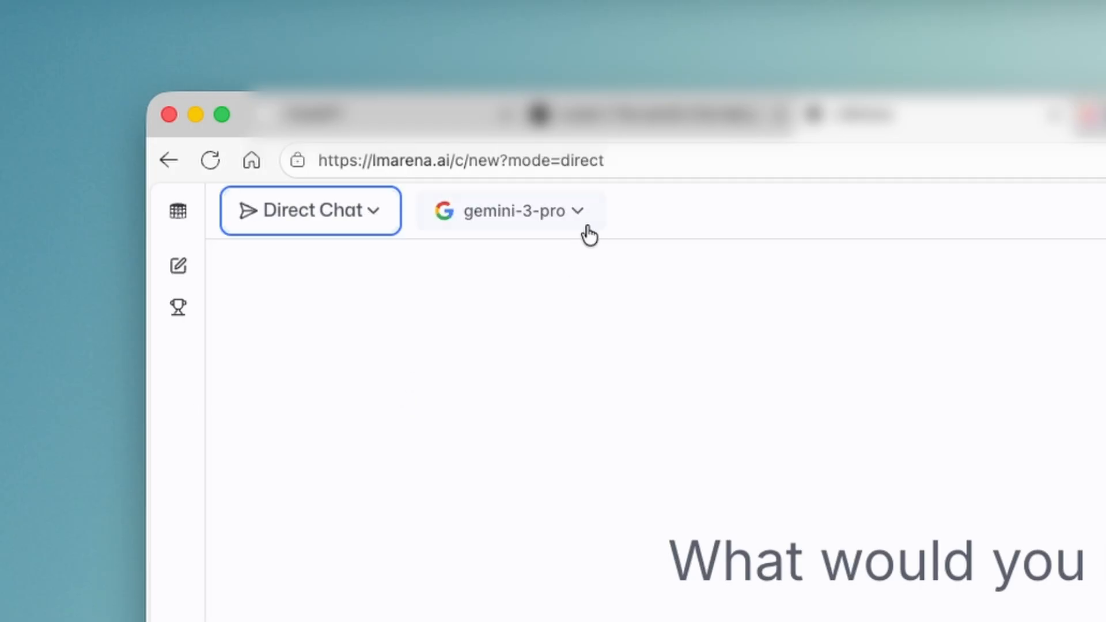
pyautogui.click(508, 211)
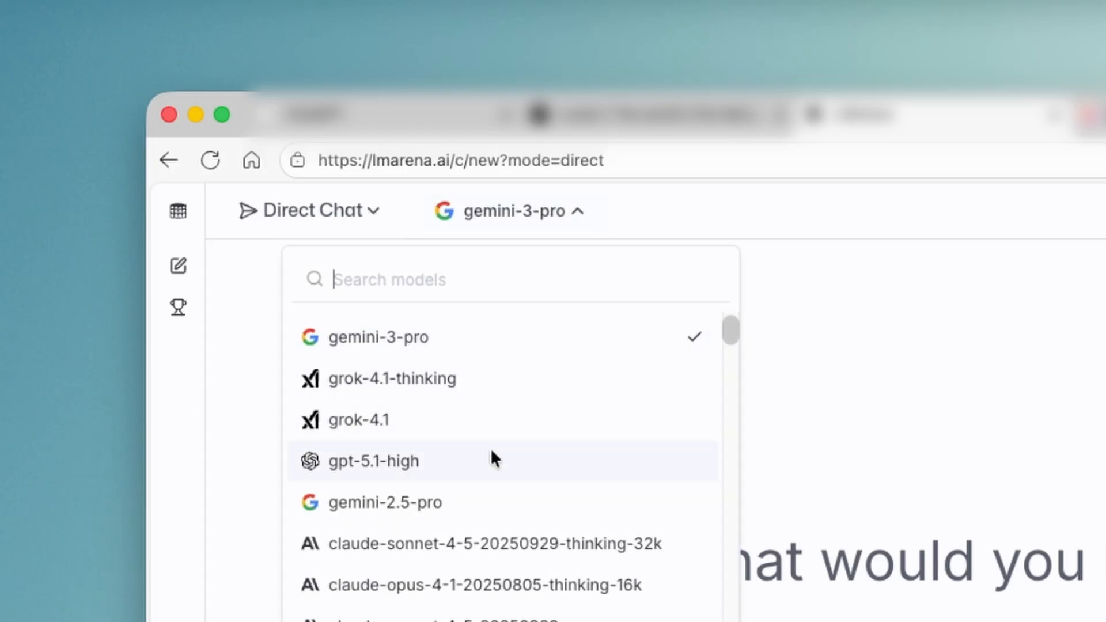
pyautogui.moveTo(515, 493)
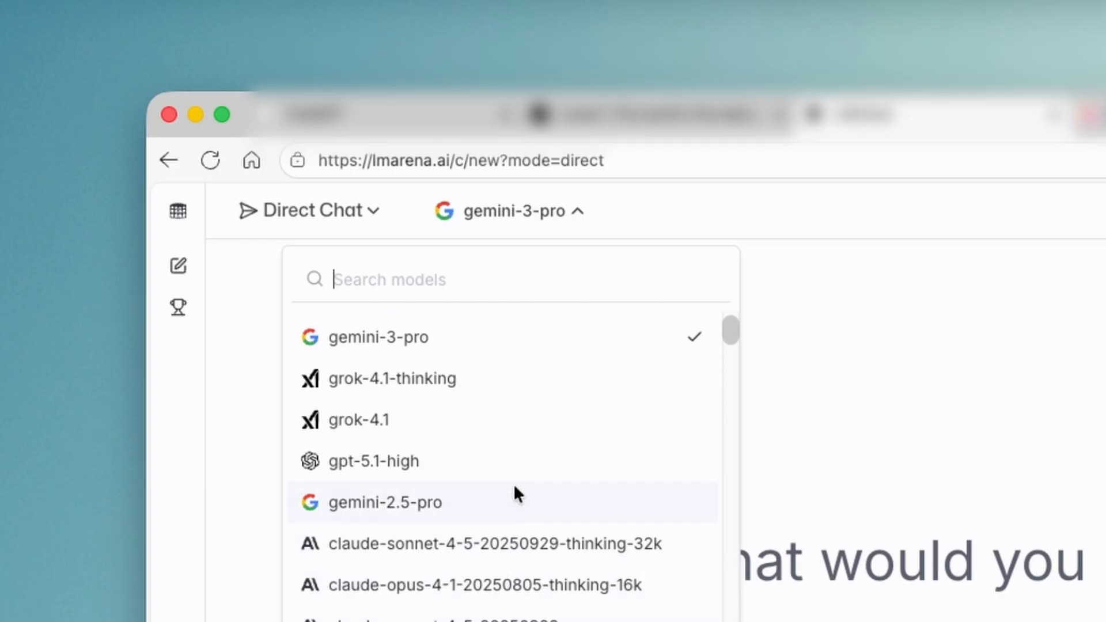
pyautogui.moveTo(522, 351)
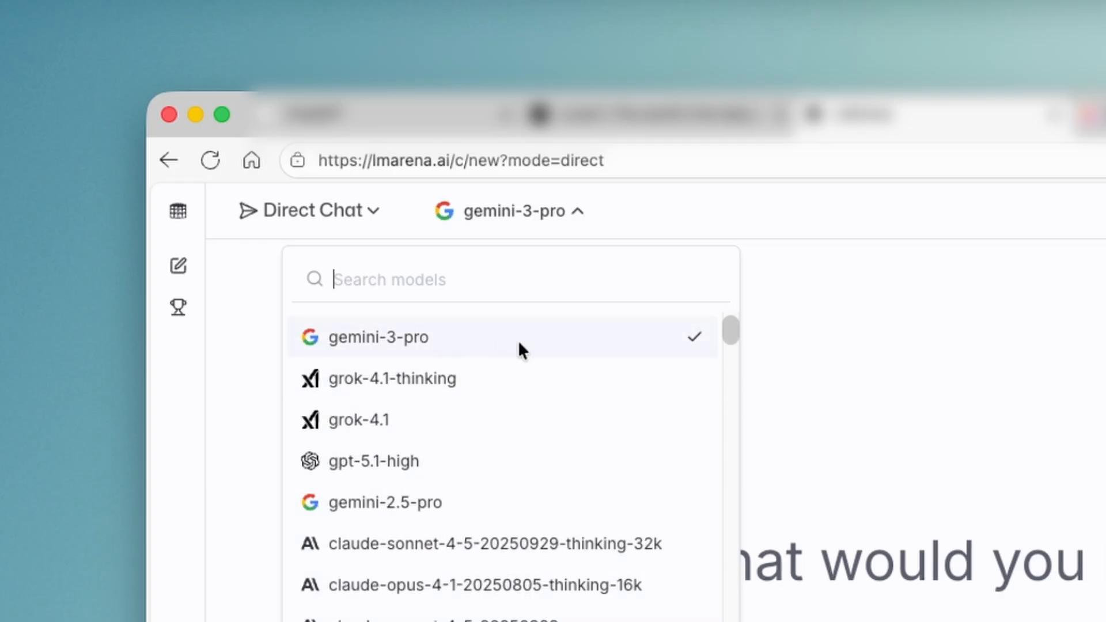
pyautogui.moveTo(560, 337)
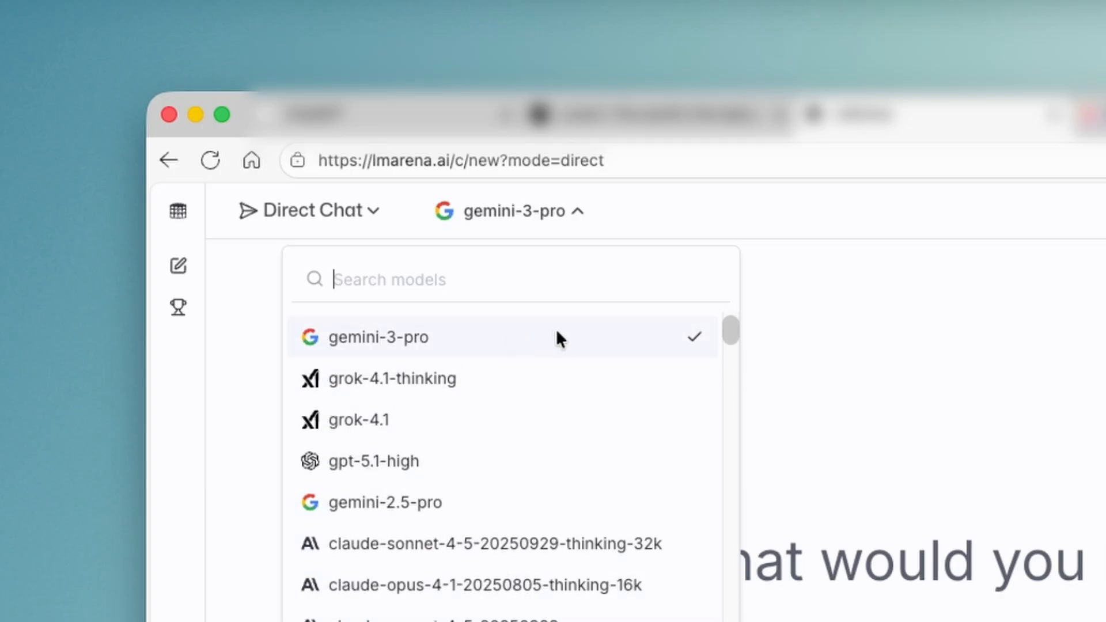
pyautogui.click(378, 337)
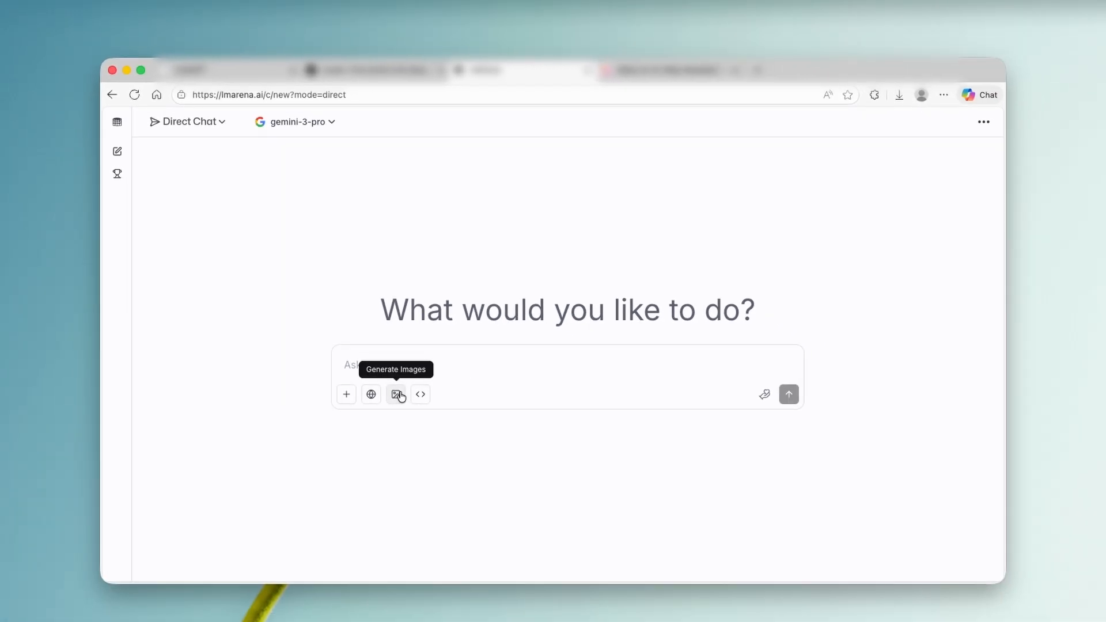
# Step: Switch to image generation with gemini-3-pro-image-preview (nano-banana-pro) as the model
pyautogui.click(397, 394)
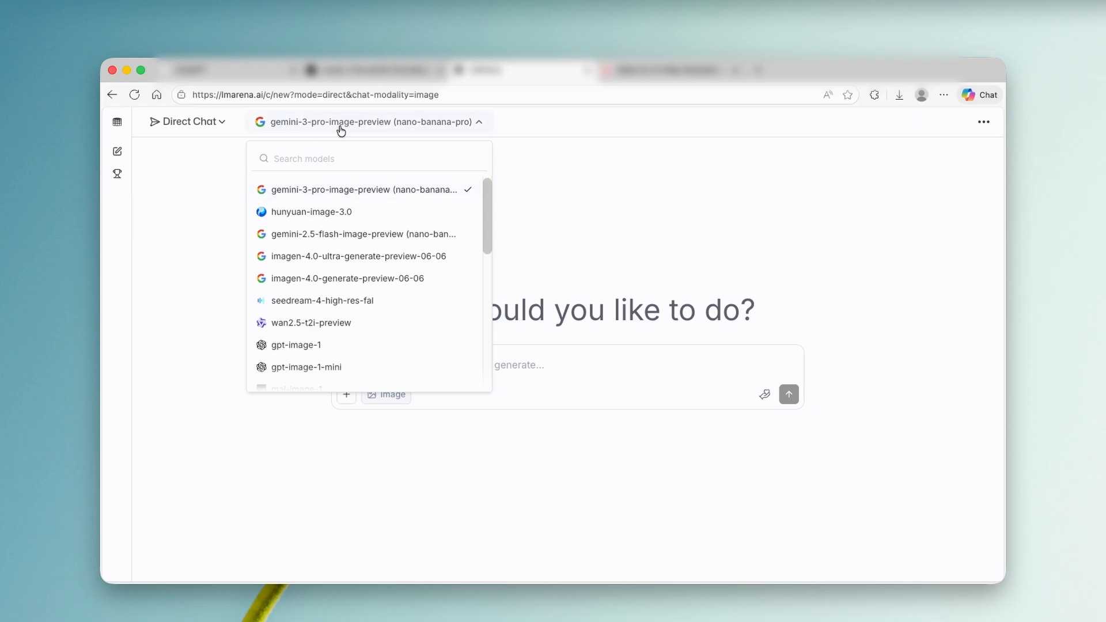
pyautogui.moveTo(458, 130)
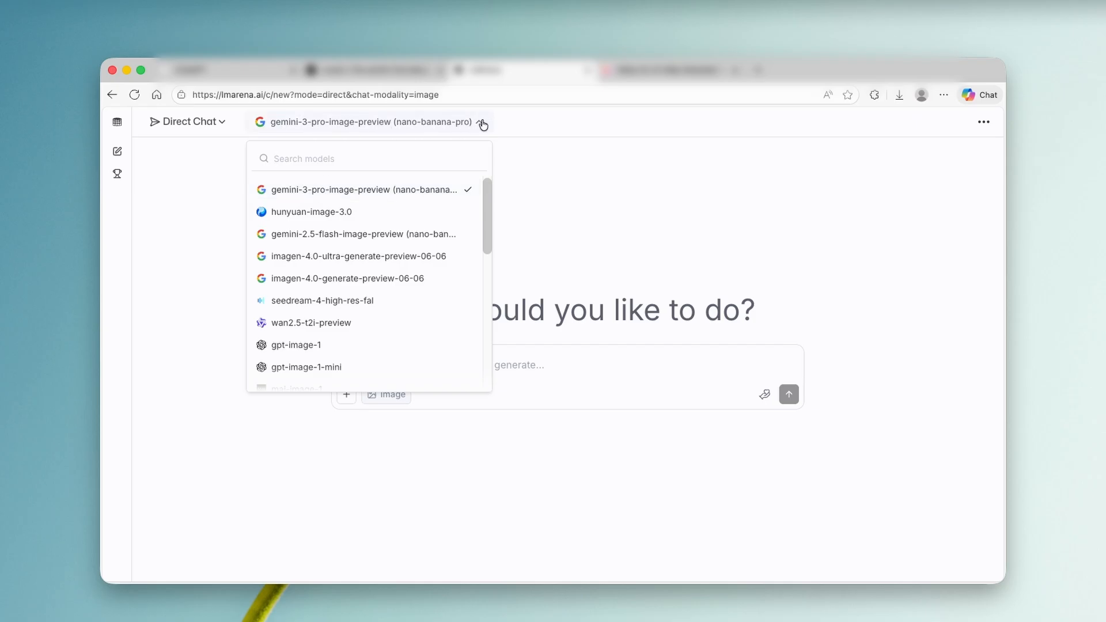
pyautogui.moveTo(336, 219)
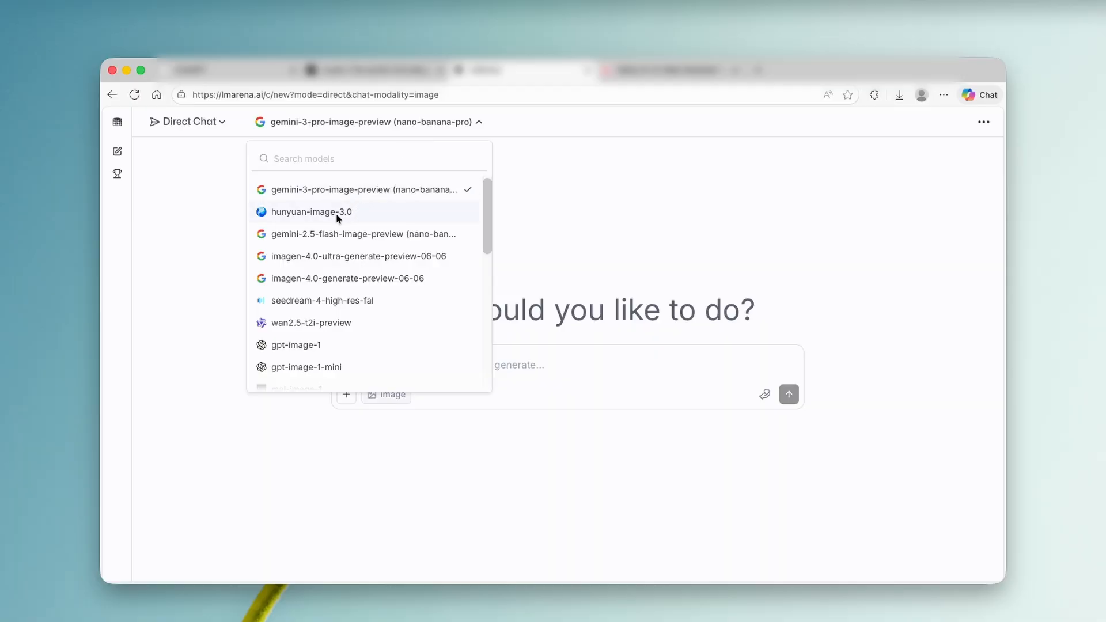
pyautogui.moveTo(386, 215)
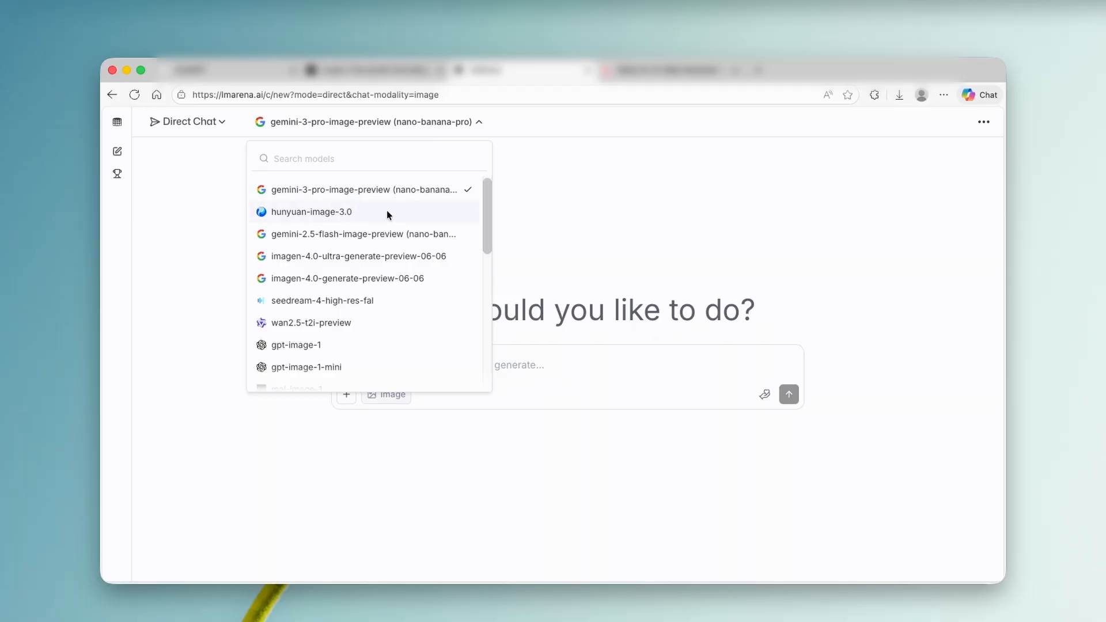
pyautogui.click(361, 234)
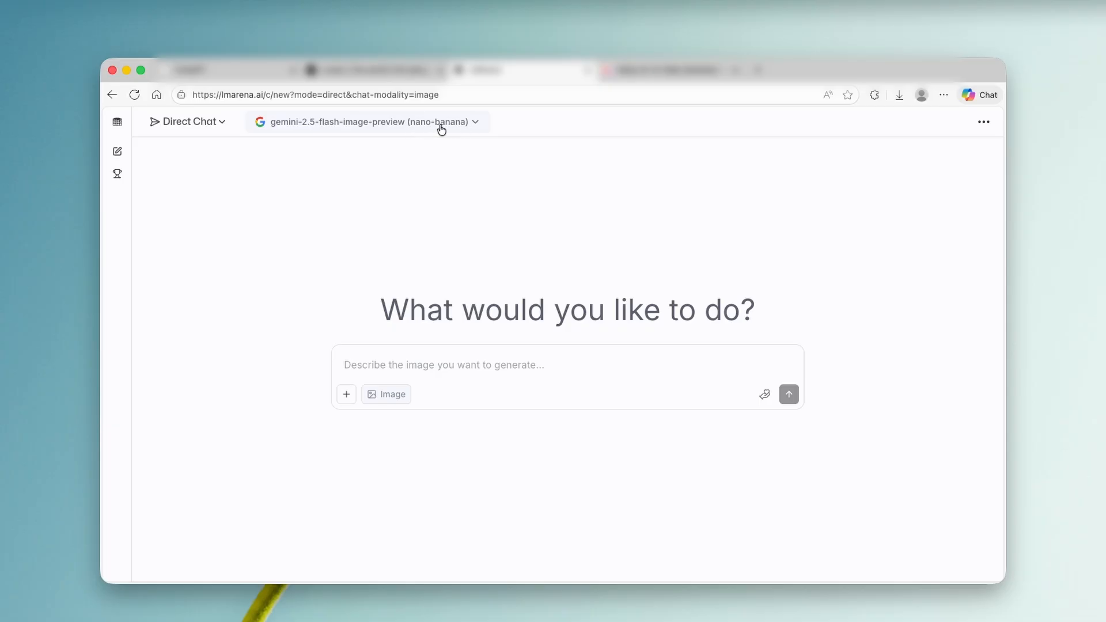
pyautogui.click(367, 122)
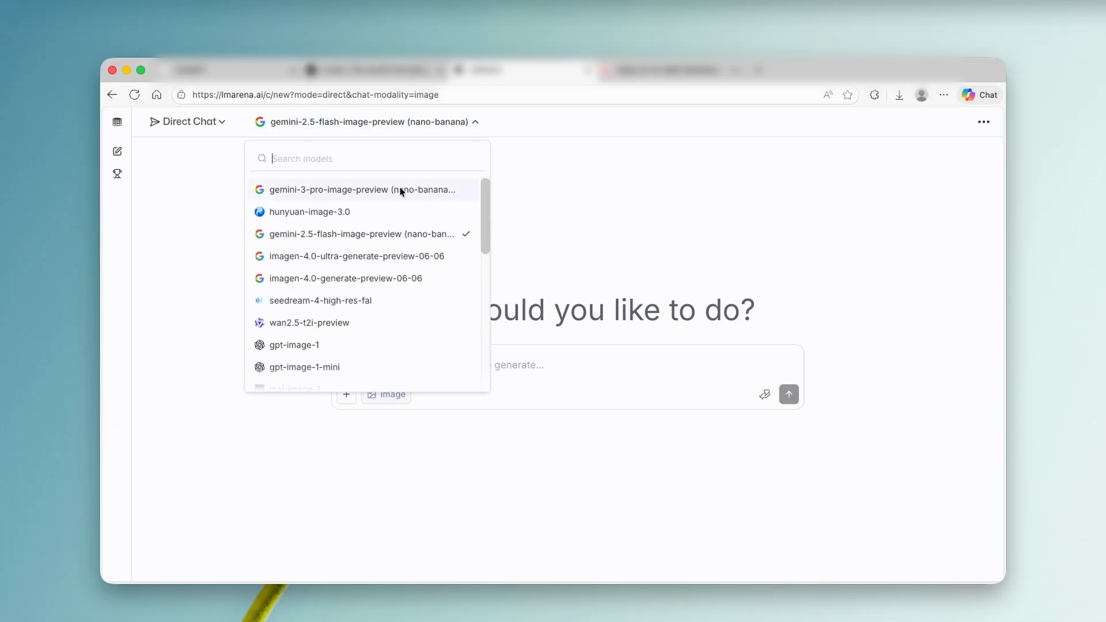
pyautogui.click(362, 189)
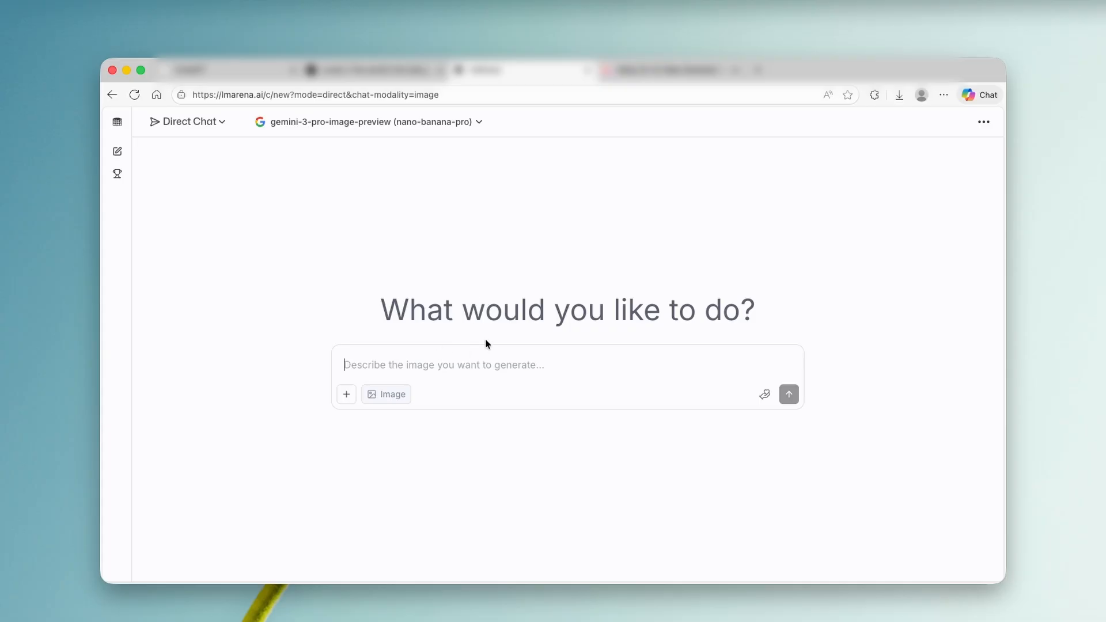
pyautogui.moveTo(651, 227)
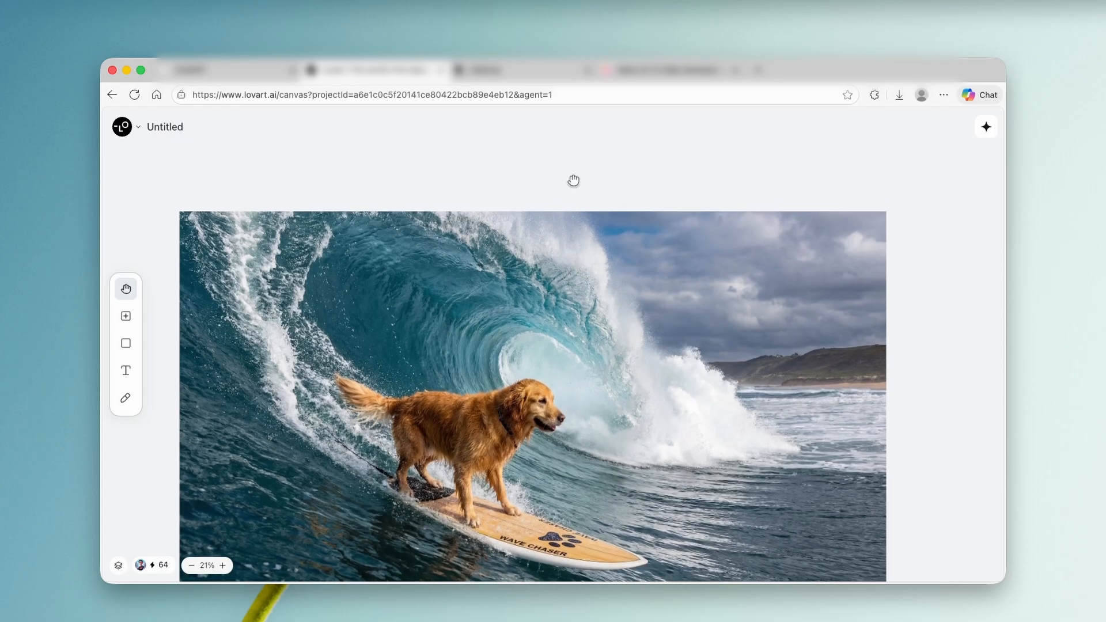
# Step: Send 'generate a close up of a parrot in extreme detail. 4k- ultra realistic' and agree to terms
pyautogui.click(526, 70)
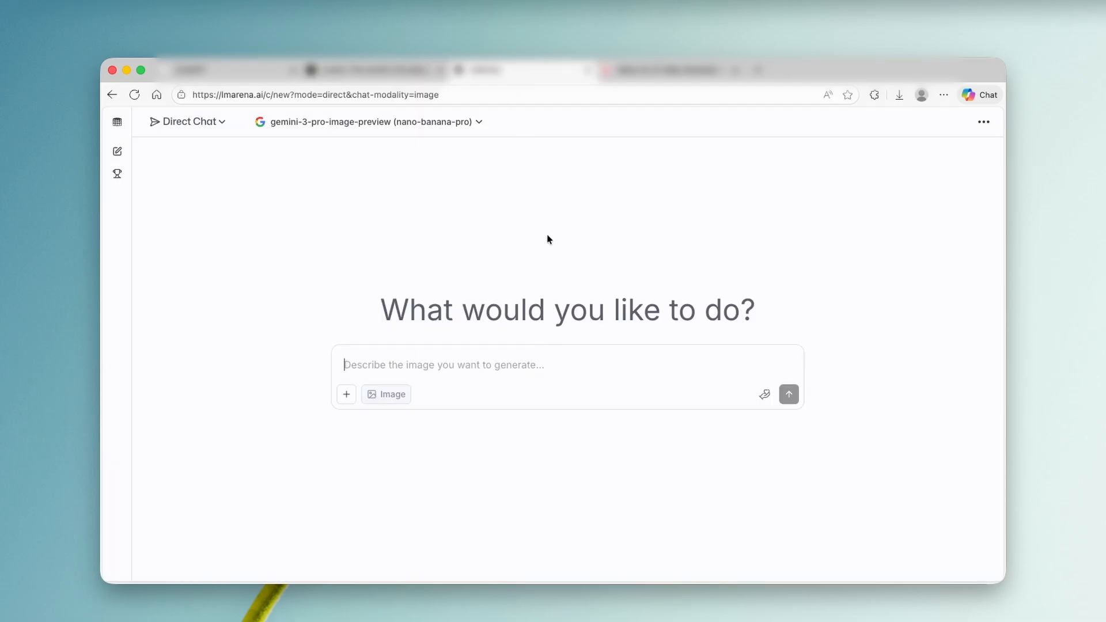
pyautogui.write('generate a close up of a parrot in extreme detail. 4k- ultra realistic')
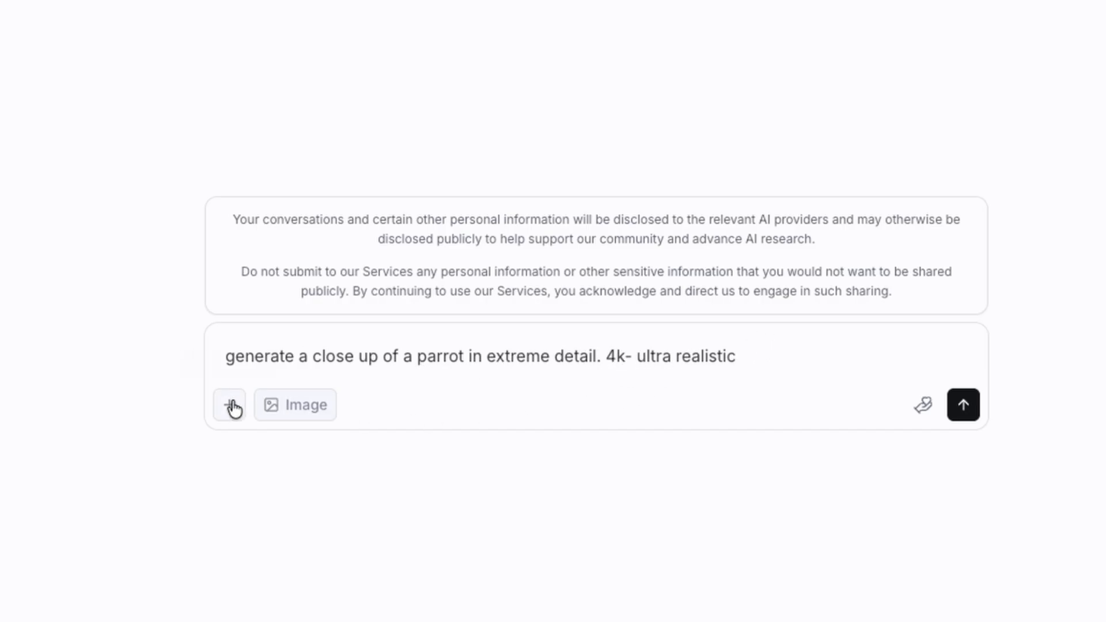
pyautogui.moveTo(229, 404)
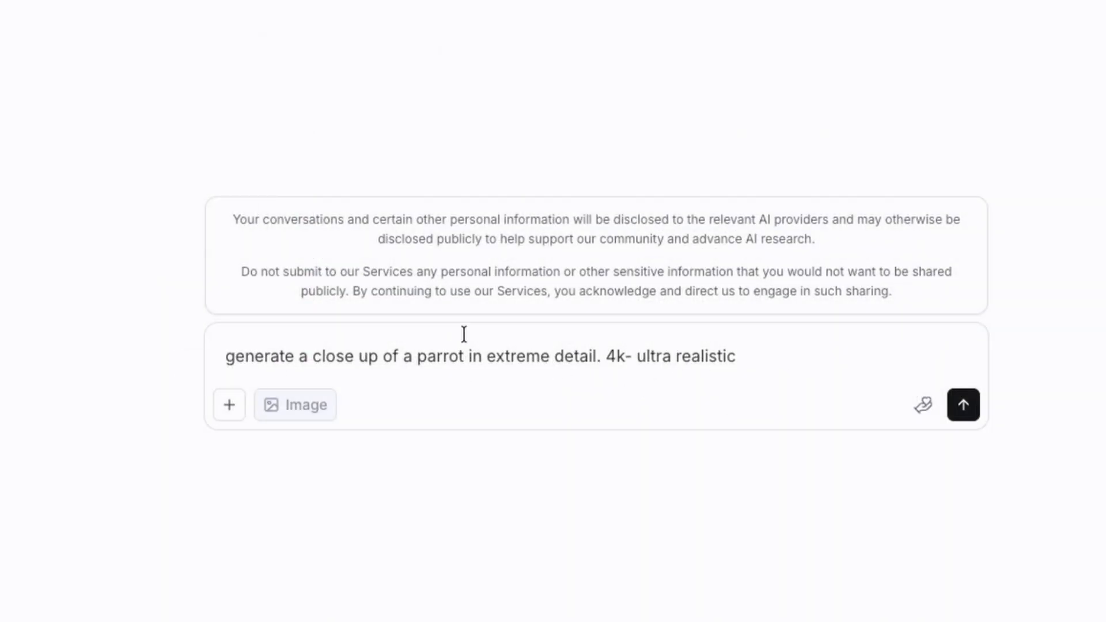
pyautogui.doubleClick(616, 356)
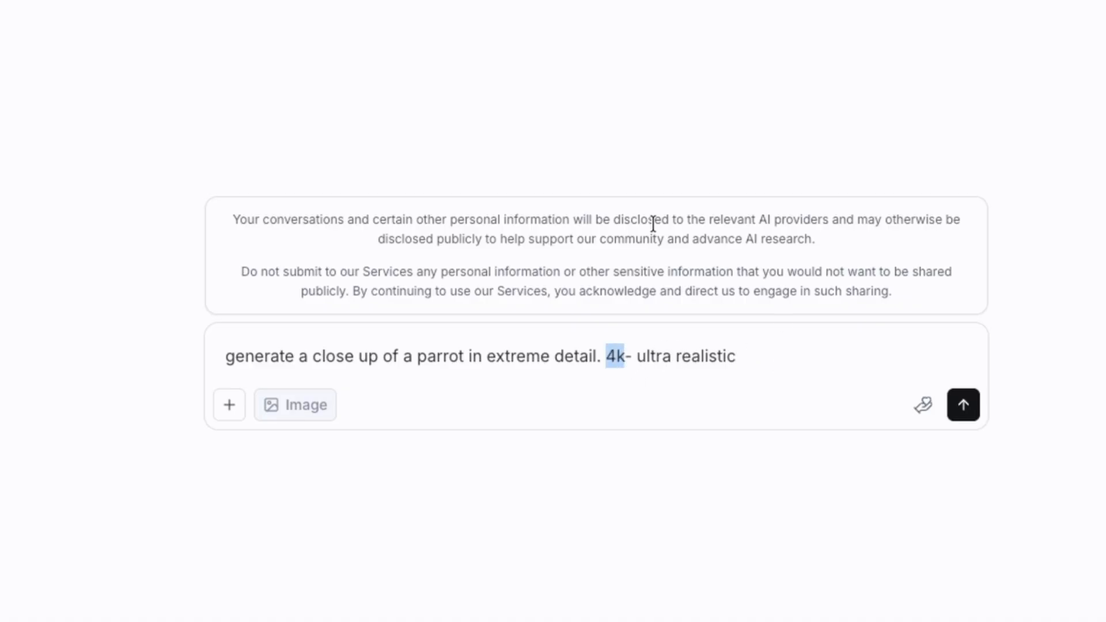
pyautogui.moveTo(985, 164)
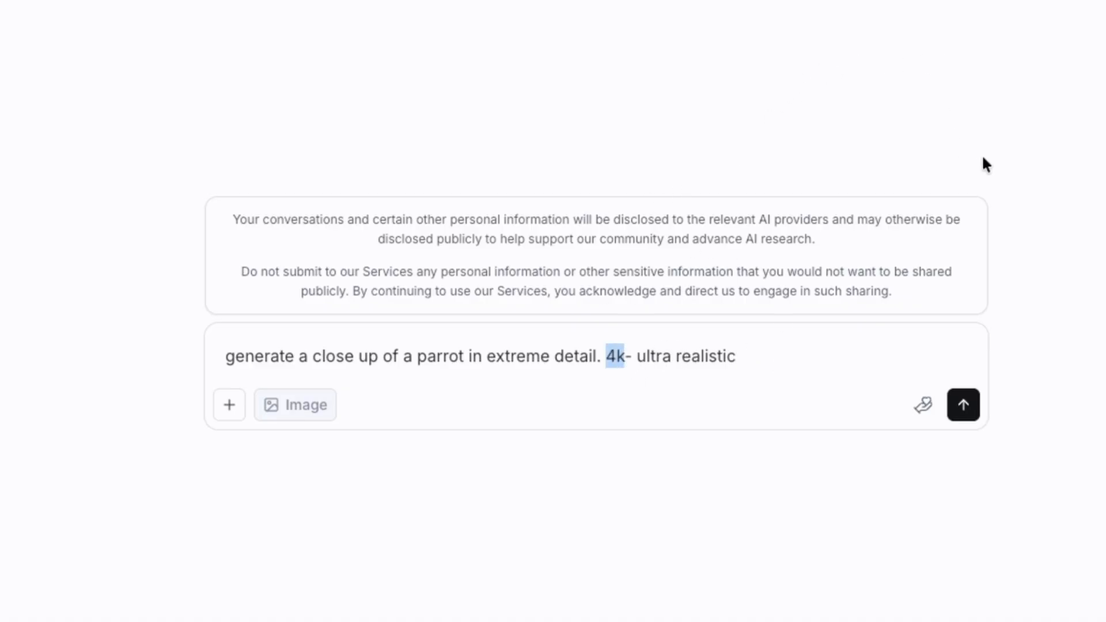
pyautogui.click(962, 404)
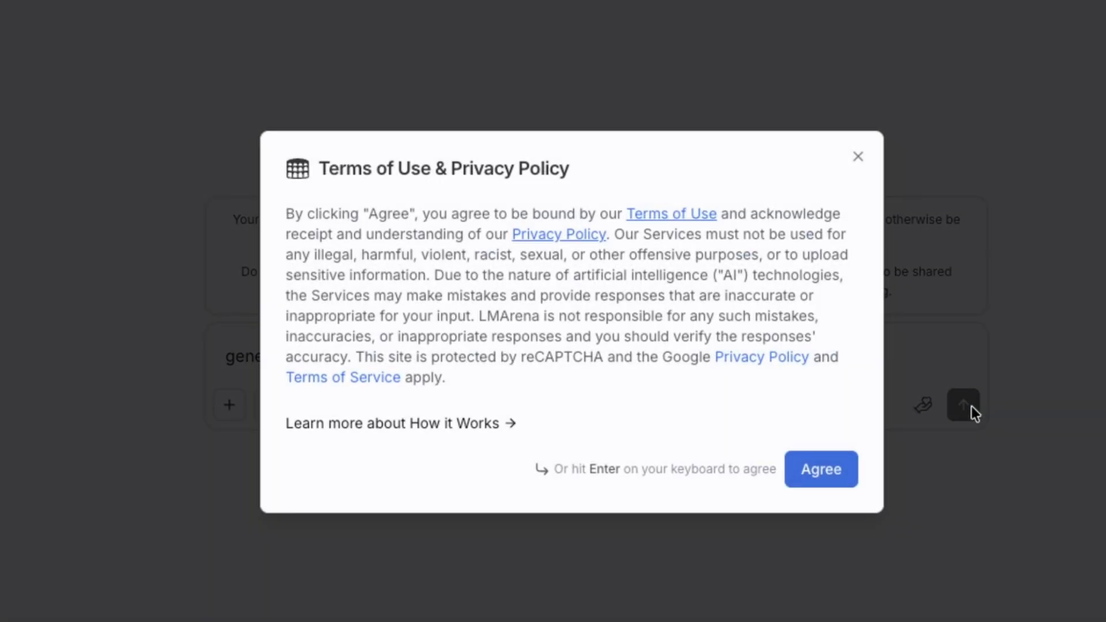
pyautogui.click(821, 468)
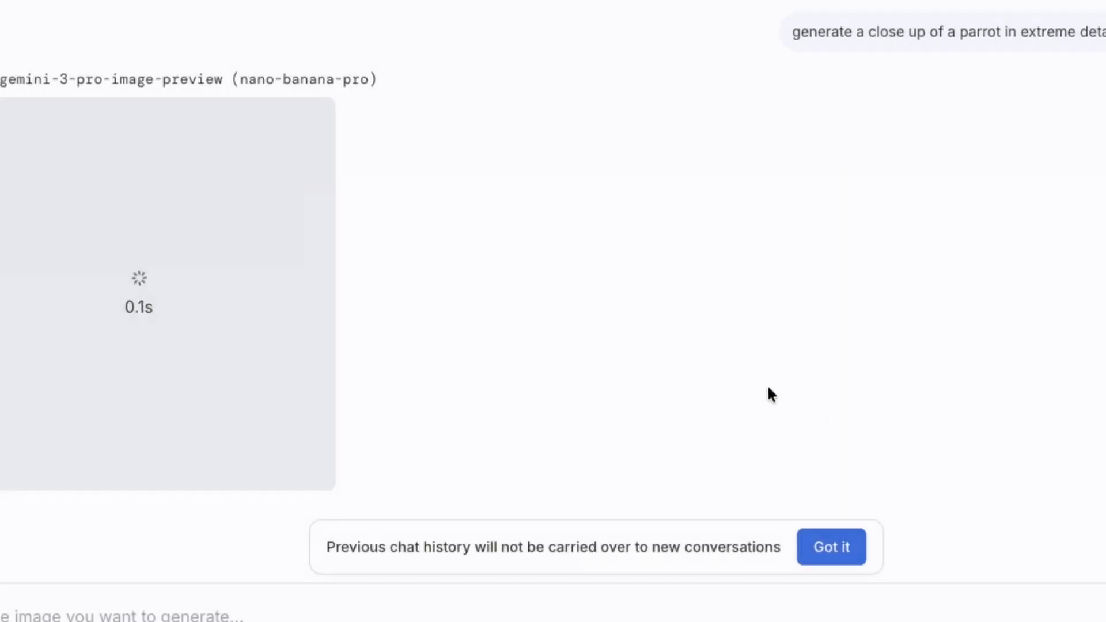
pyautogui.moveTo(502, 271)
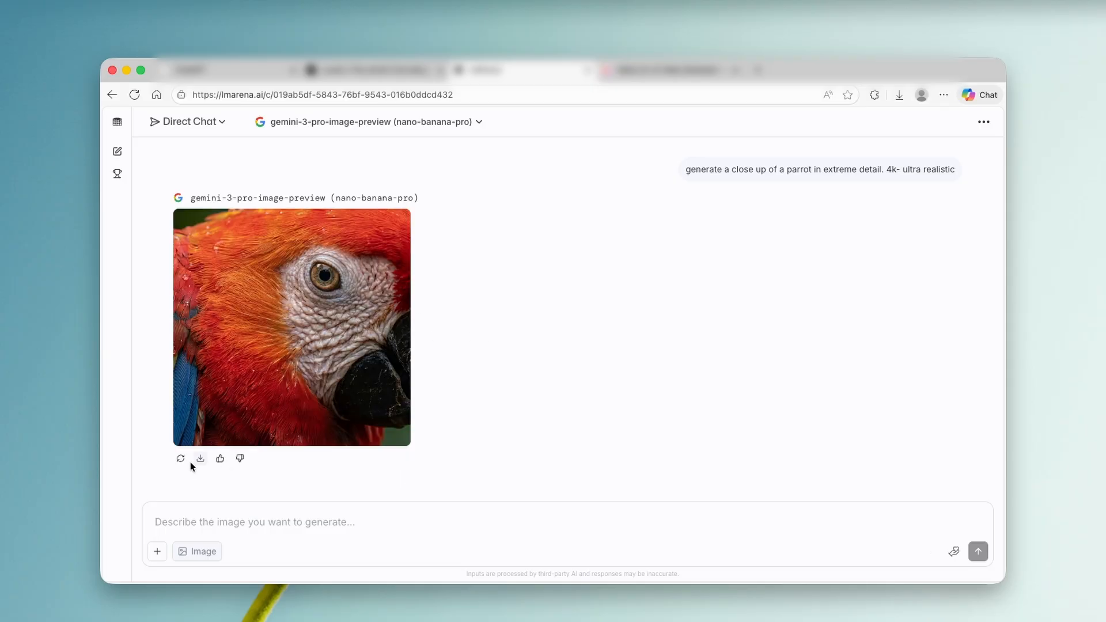
pyautogui.moveTo(180, 459)
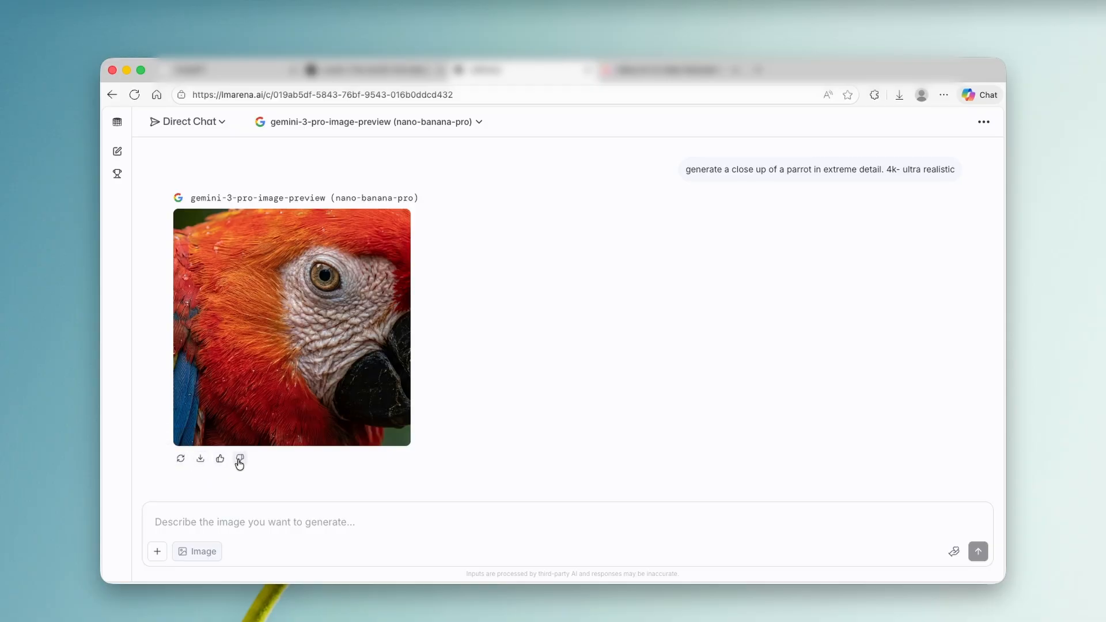
# Step: Wait for nano-banana-pro to finish the detailed red macaw face close-up
pyautogui.click(240, 458)
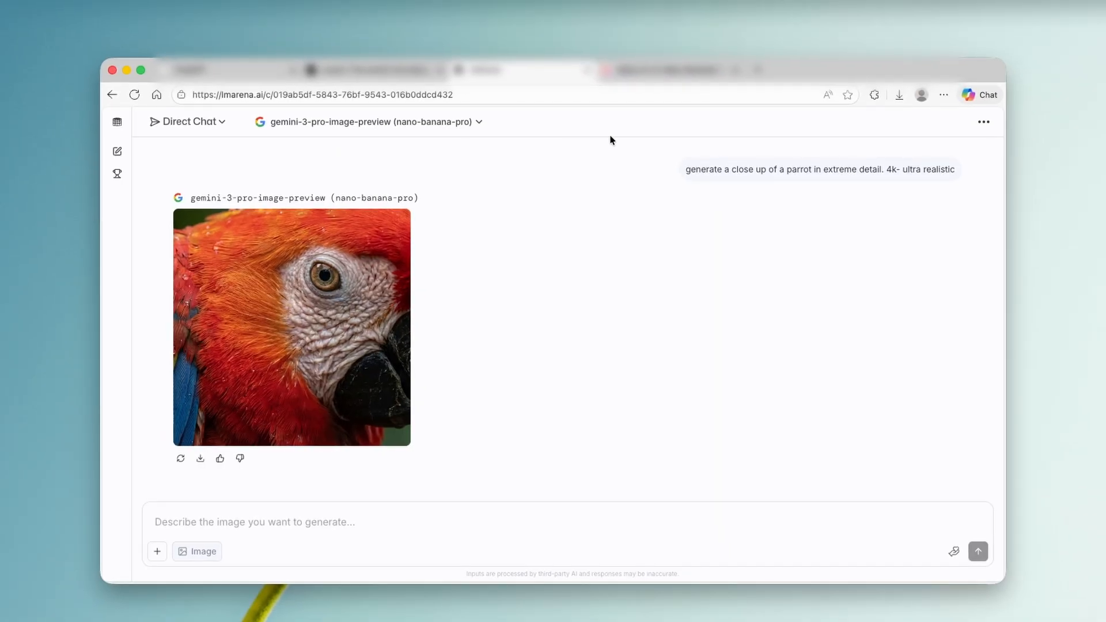
pyautogui.moveTo(688, 299)
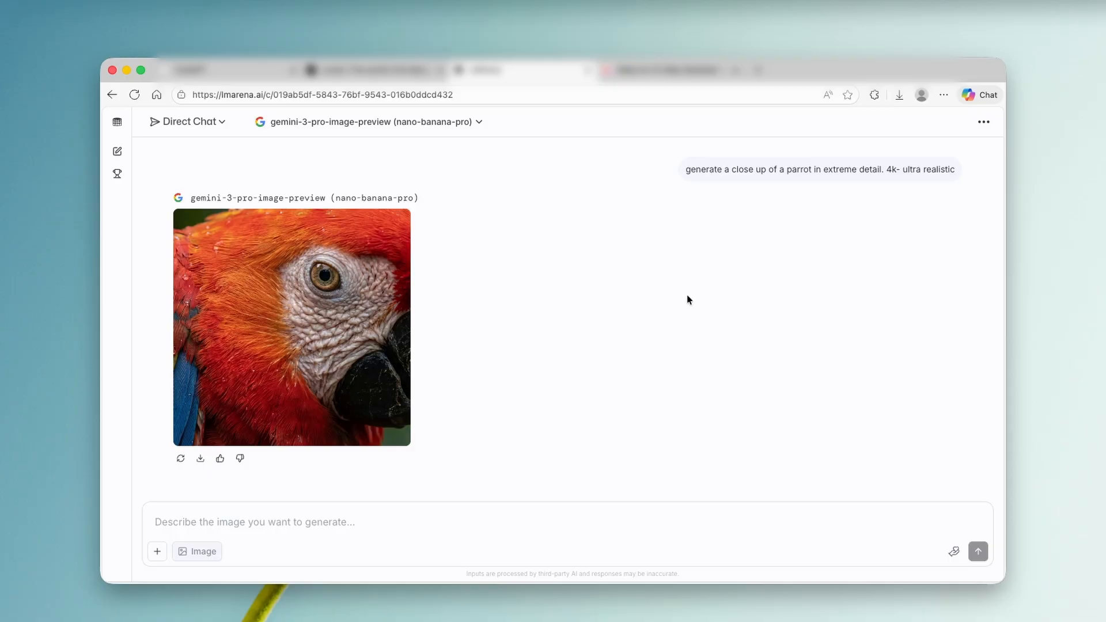
pyautogui.moveTo(643, 210)
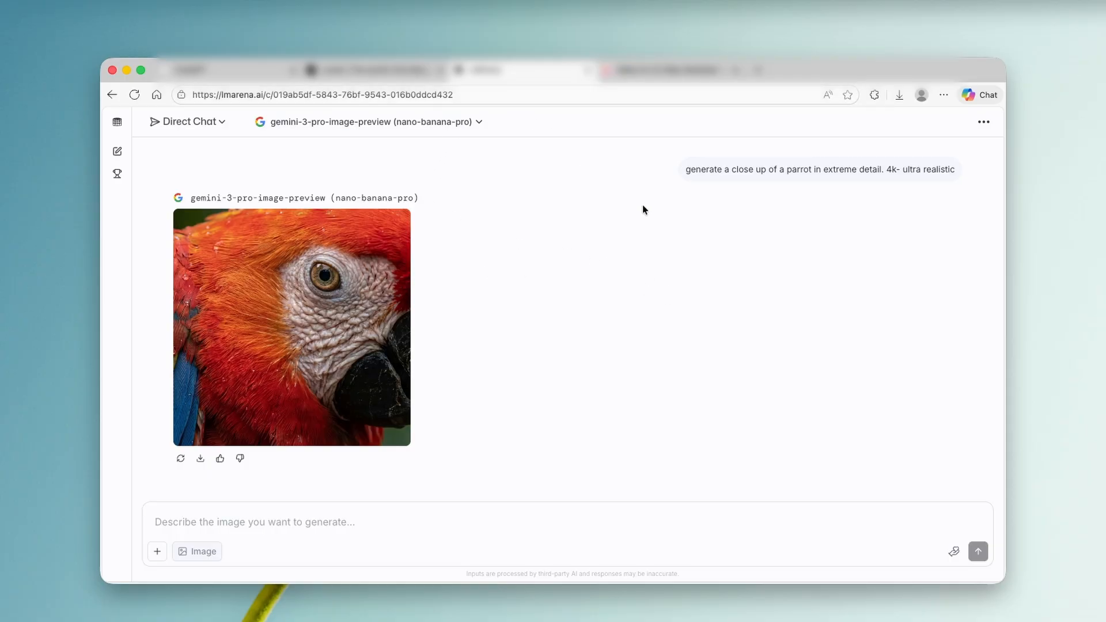
pyautogui.click(187, 122)
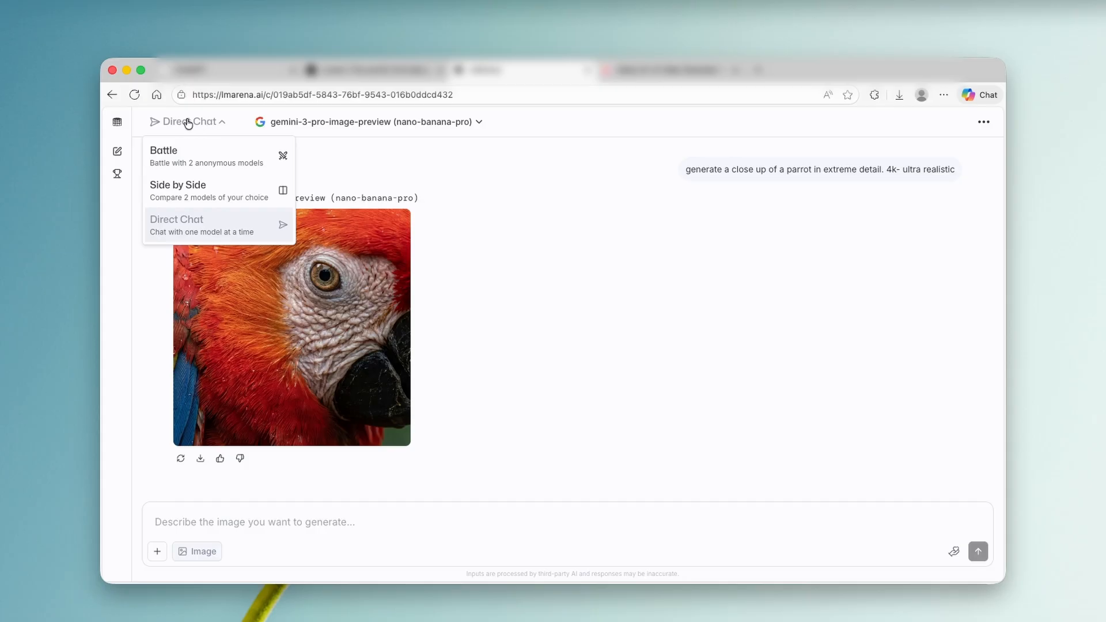
pyautogui.click(176, 224)
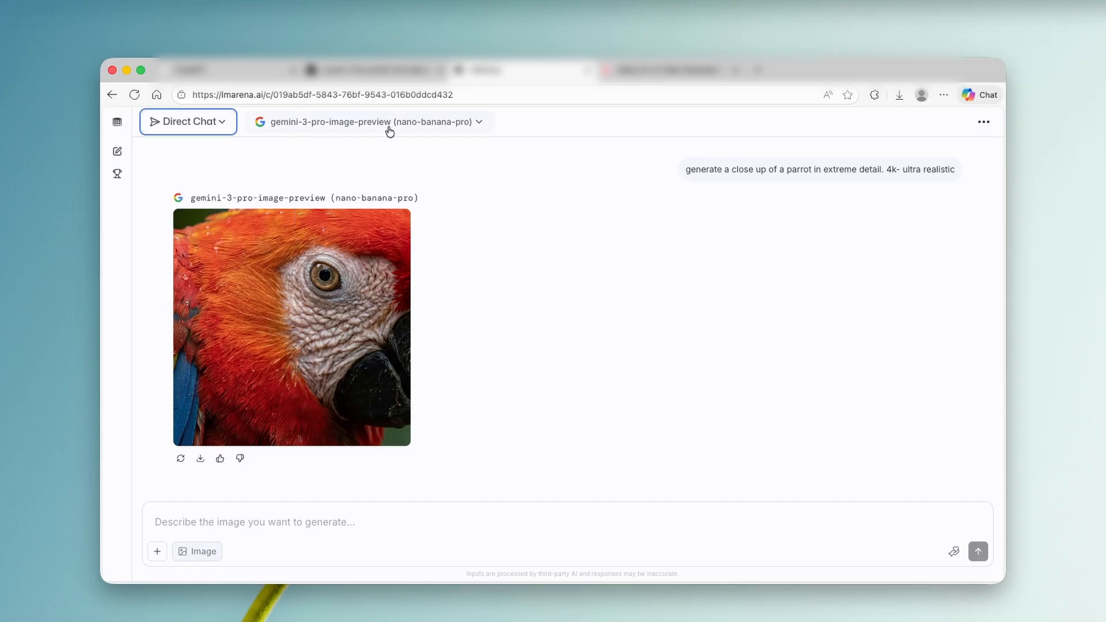
pyautogui.click(367, 121)
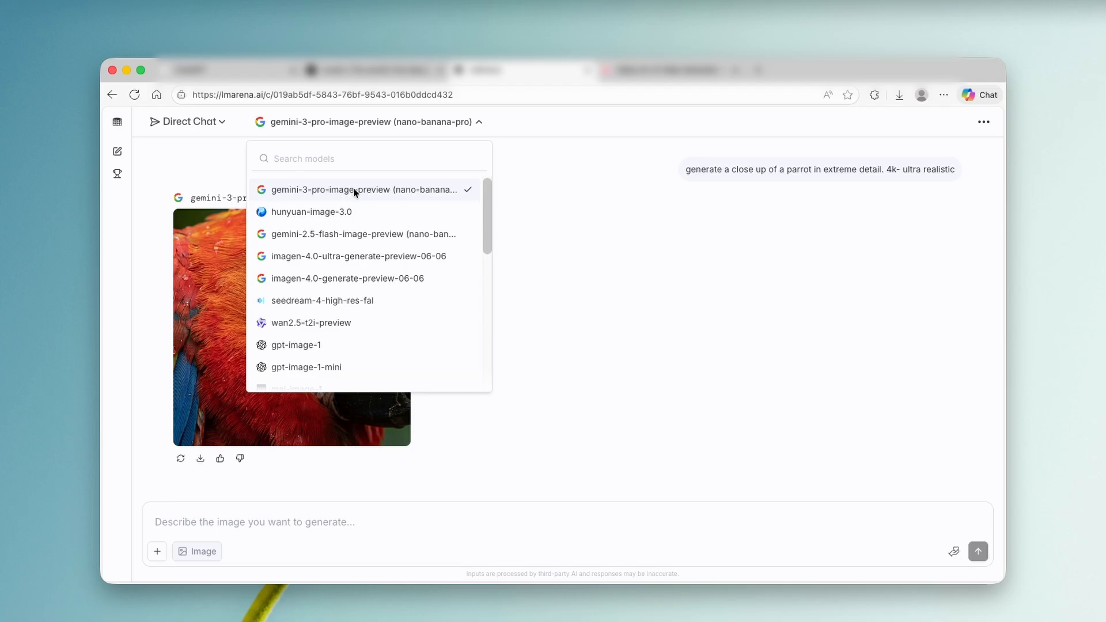
pyautogui.moveTo(714, 256)
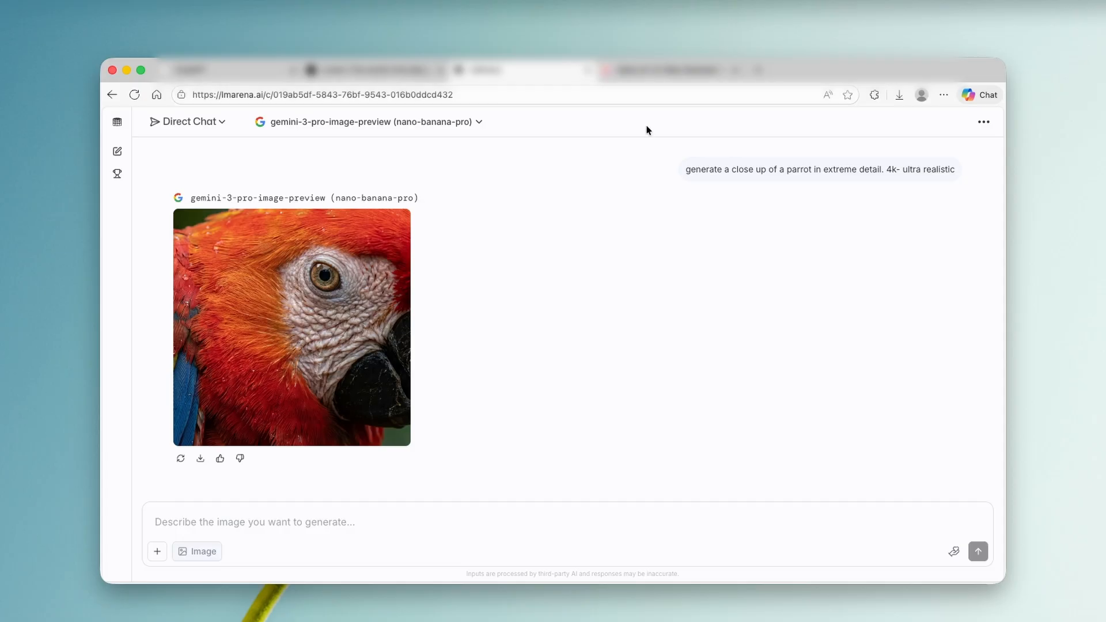
pyautogui.moveTo(641, 131)
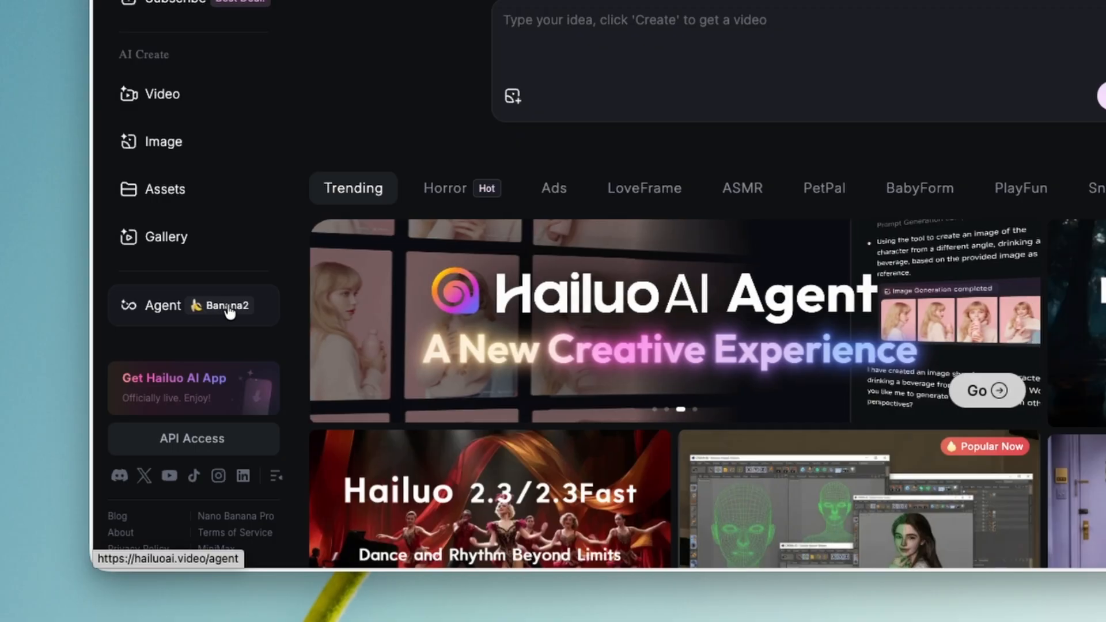
# Step: Close Hailuo AI's Black Friday deal banner and go to the Agent page
pyautogui.click(162, 306)
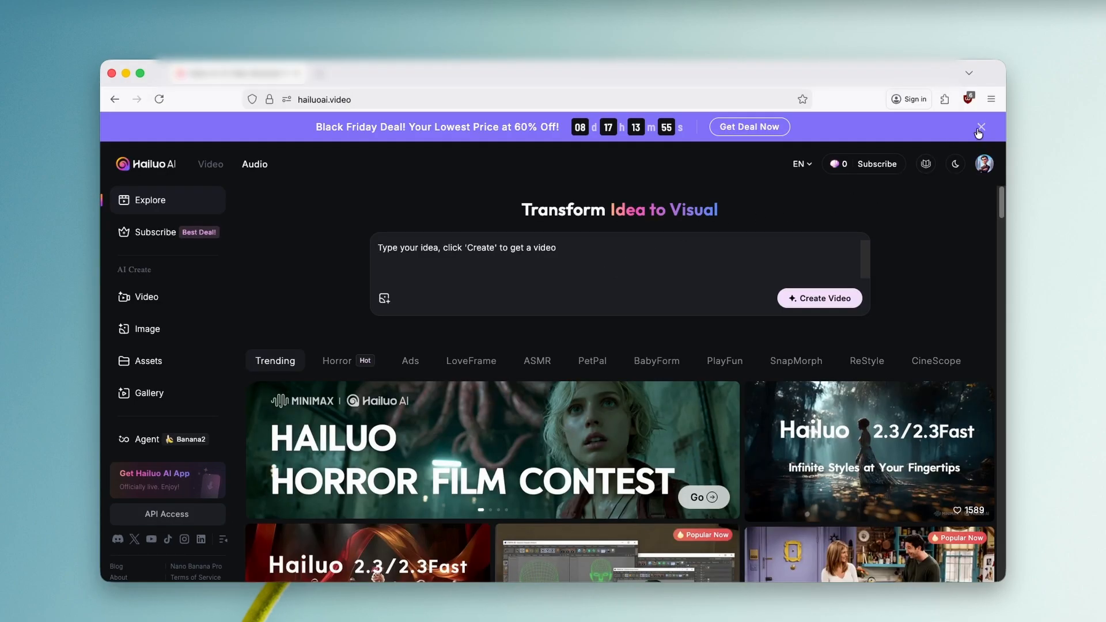
pyautogui.click(979, 128)
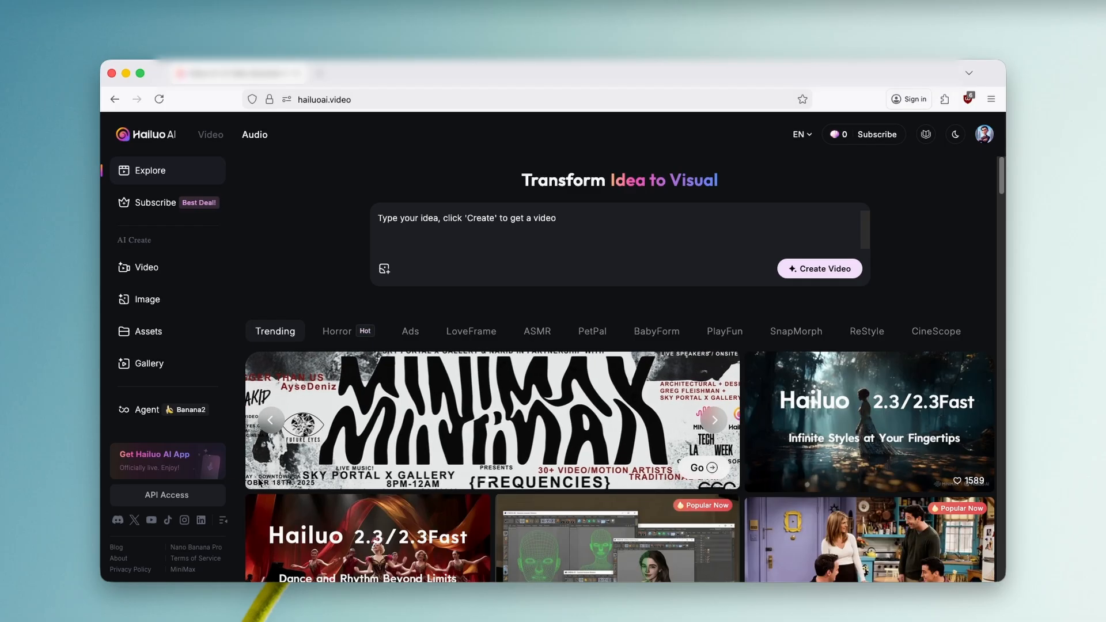
pyautogui.click(146, 409)
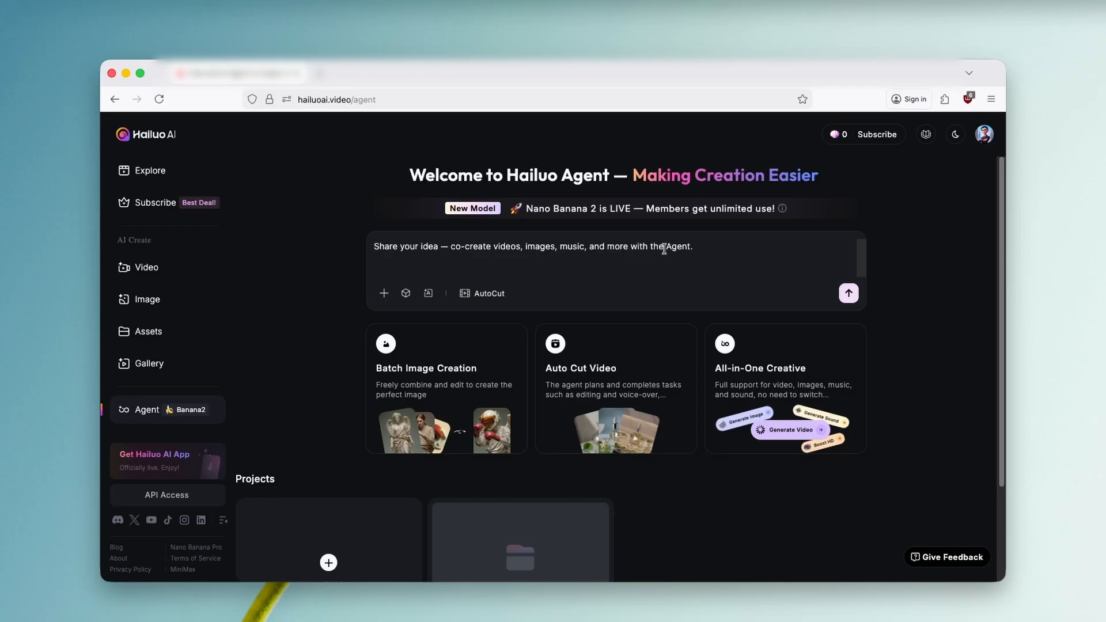
# Step: Enter 'sinking titanic in 4k ultra realistic. people are in shock' and check the upload menu
pyautogui.write('sinking titanic in 4k ultra realistic. people are in shock')
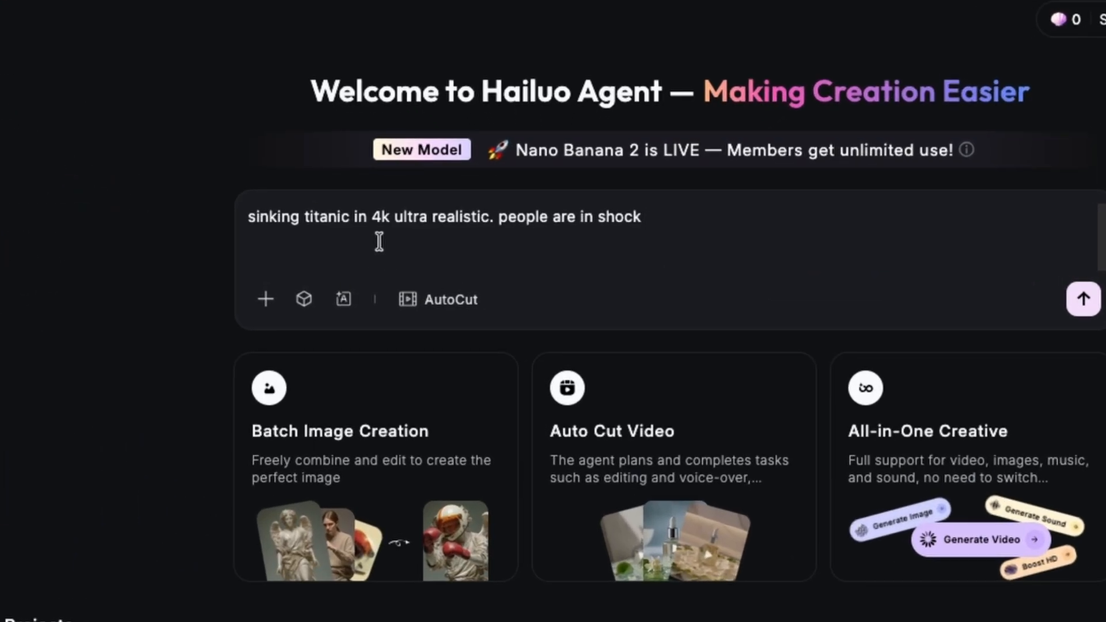
pyautogui.moveTo(516, 240)
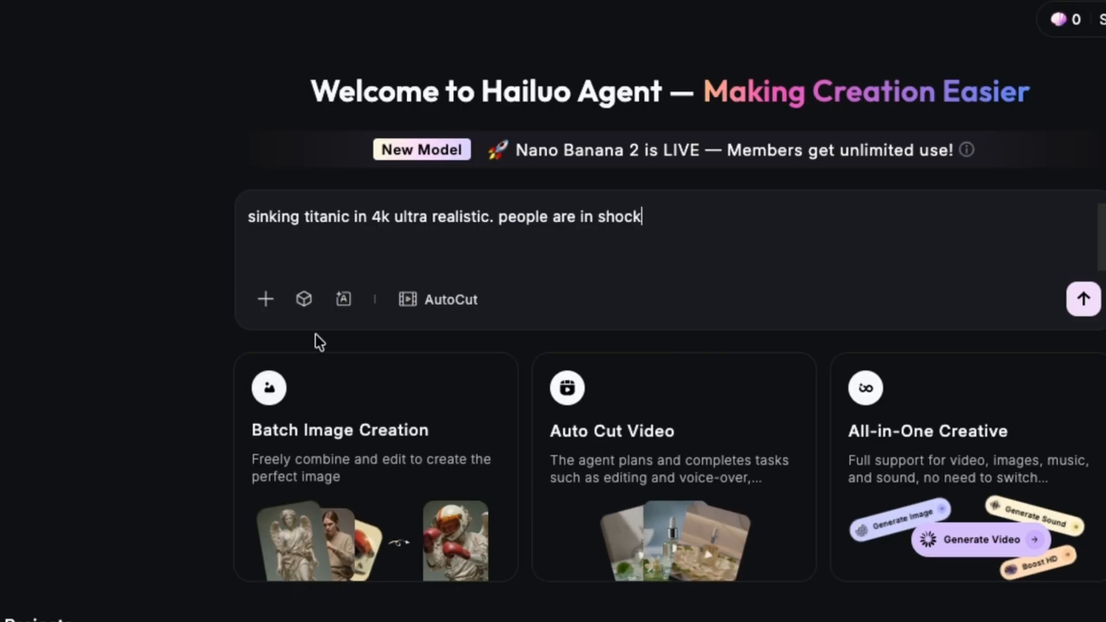
pyautogui.click(265, 299)
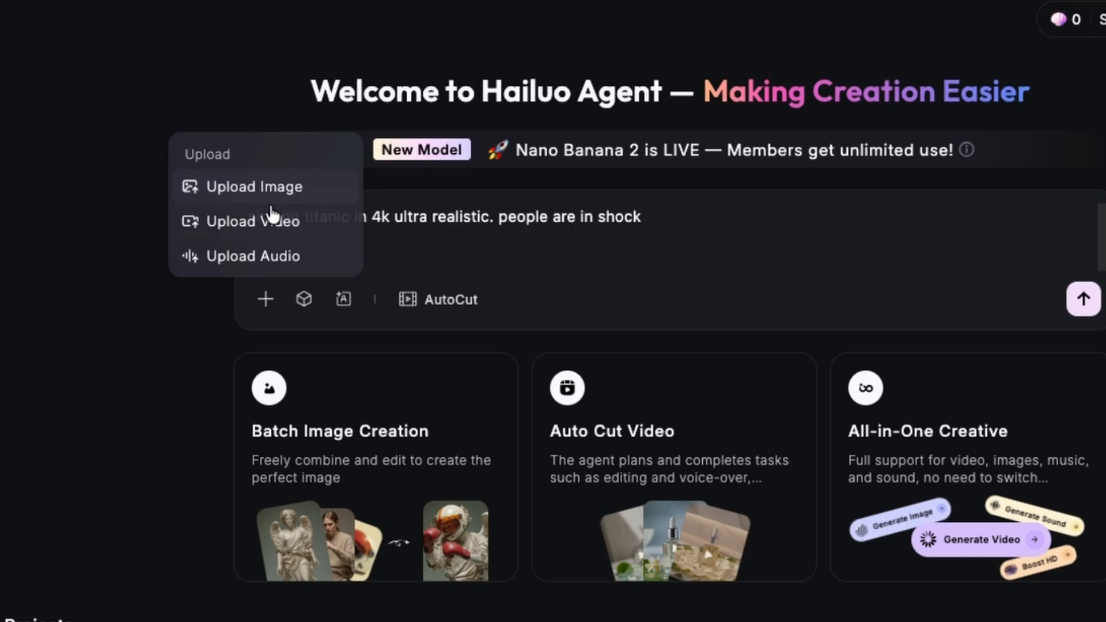
pyautogui.moveTo(305, 255)
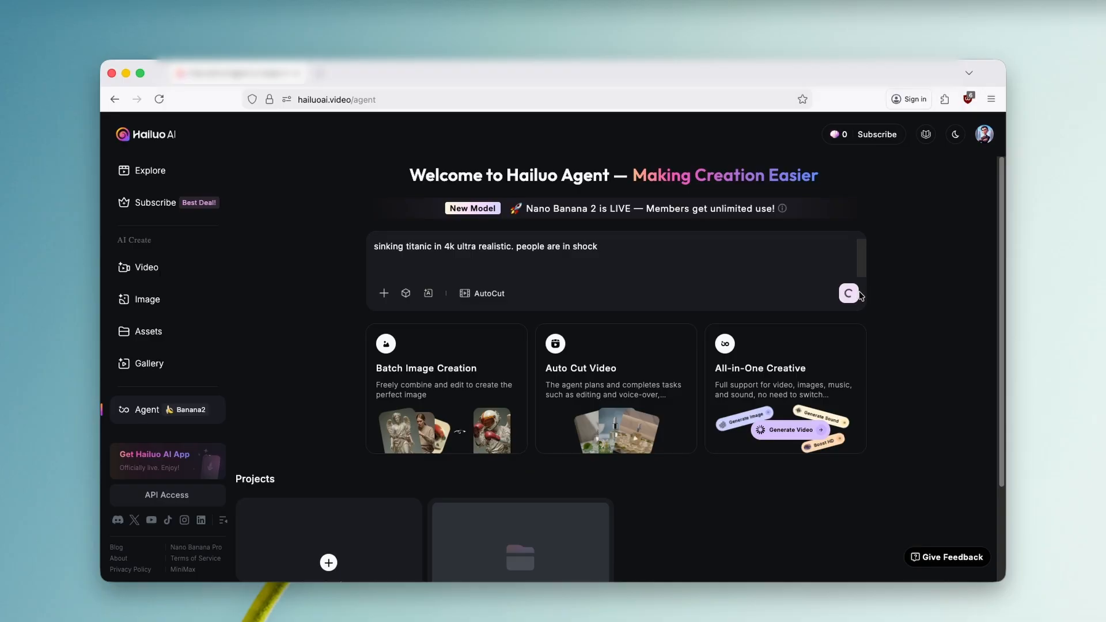
# Step: Send the sinking Titanic prompt so the Agent generates the still image and starts the video
pyautogui.click(848, 293)
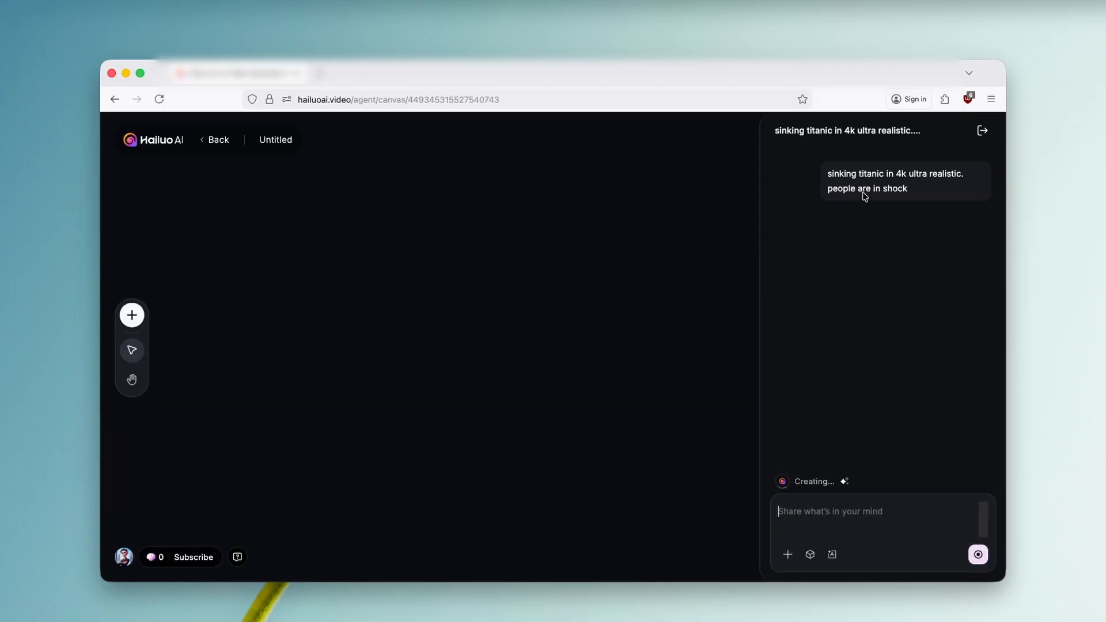
pyautogui.moveTo(697, 307)
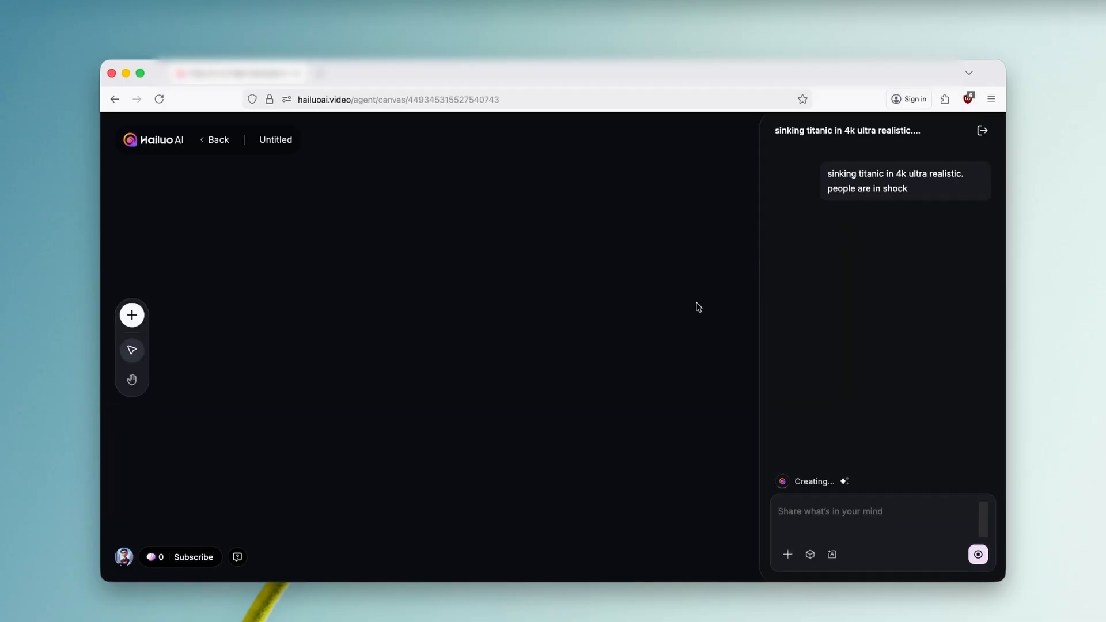
pyautogui.moveTo(850, 304)
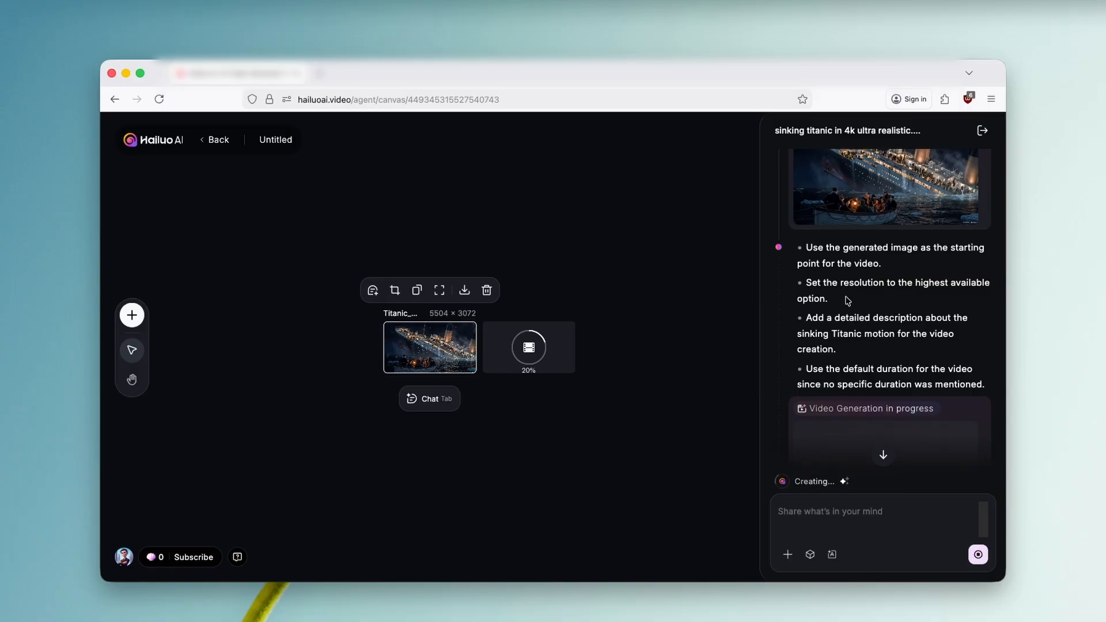
pyautogui.moveTo(451, 331)
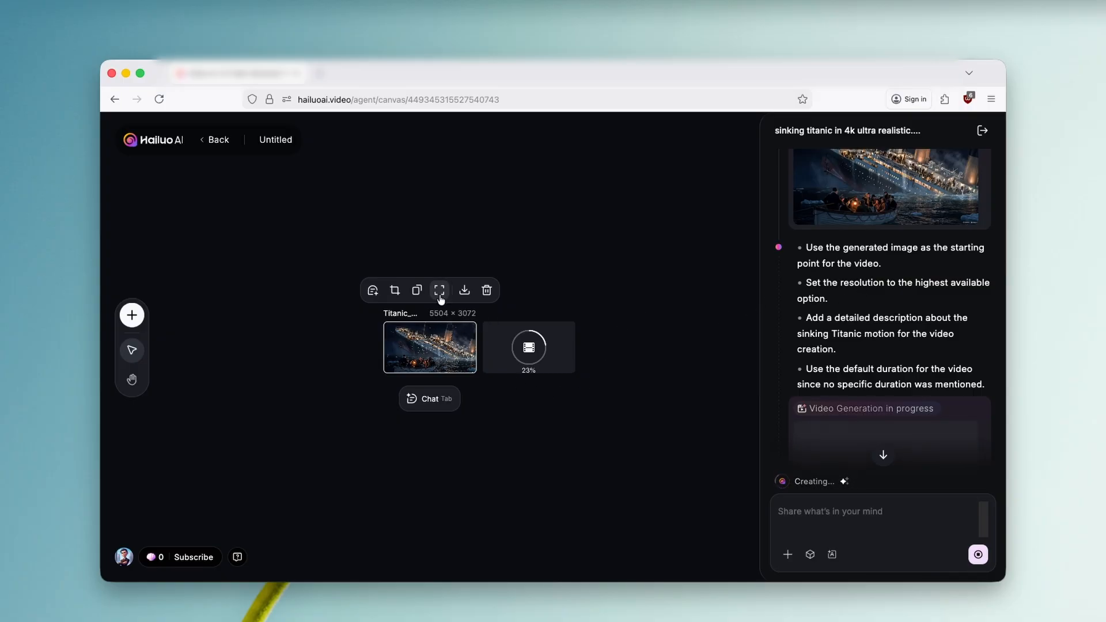
pyautogui.click(439, 289)
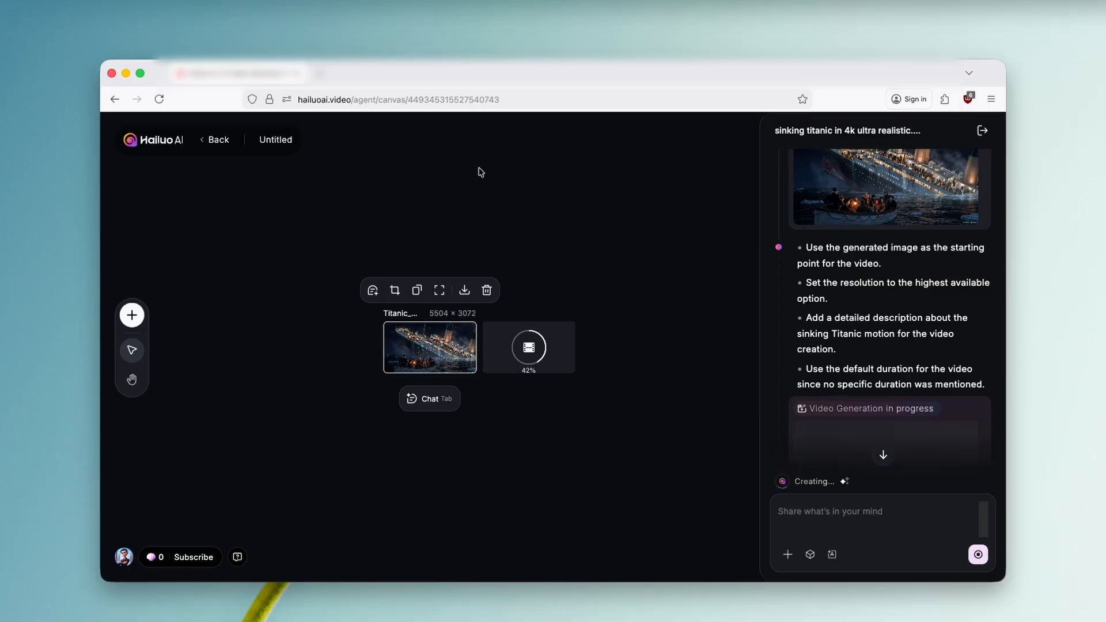
pyautogui.moveTo(478, 172)
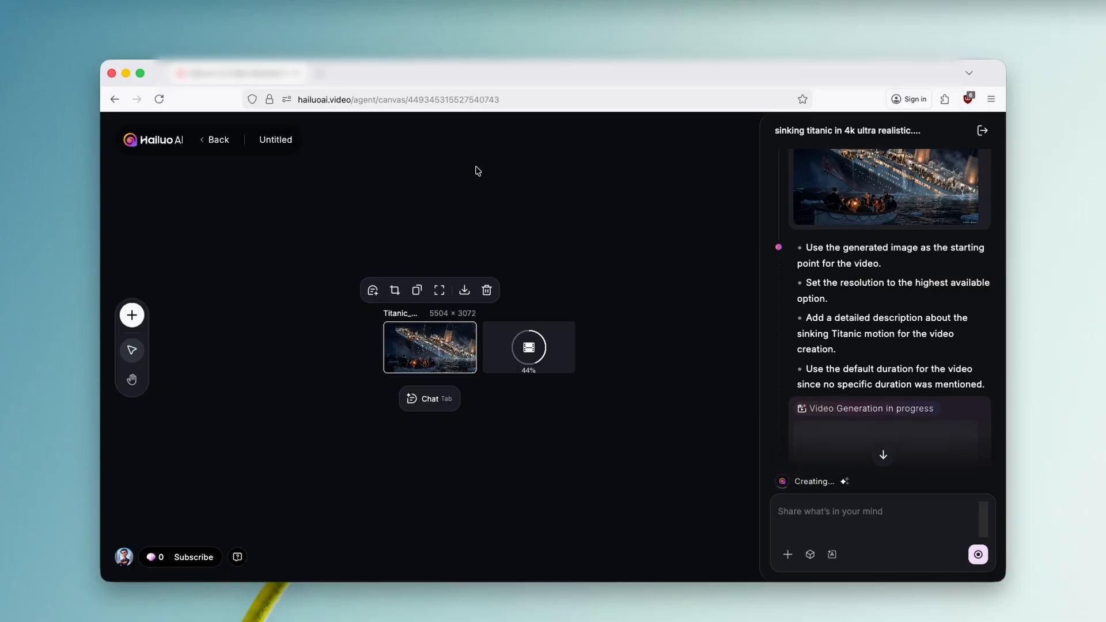
pyautogui.moveTo(483, 179)
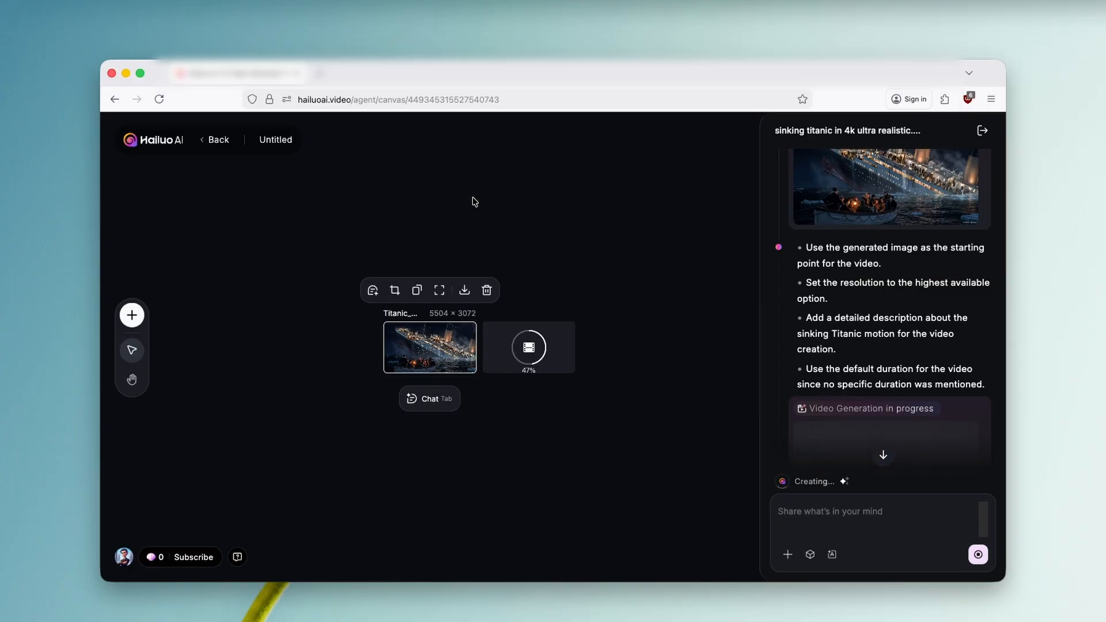
pyautogui.moveTo(467, 198)
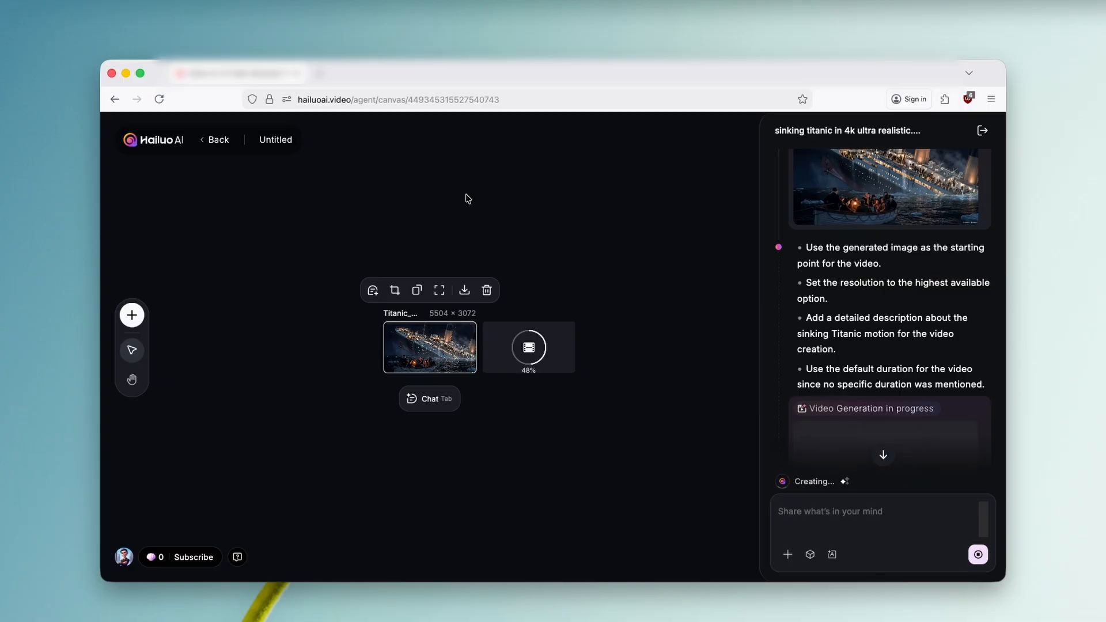
pyautogui.moveTo(466, 210)
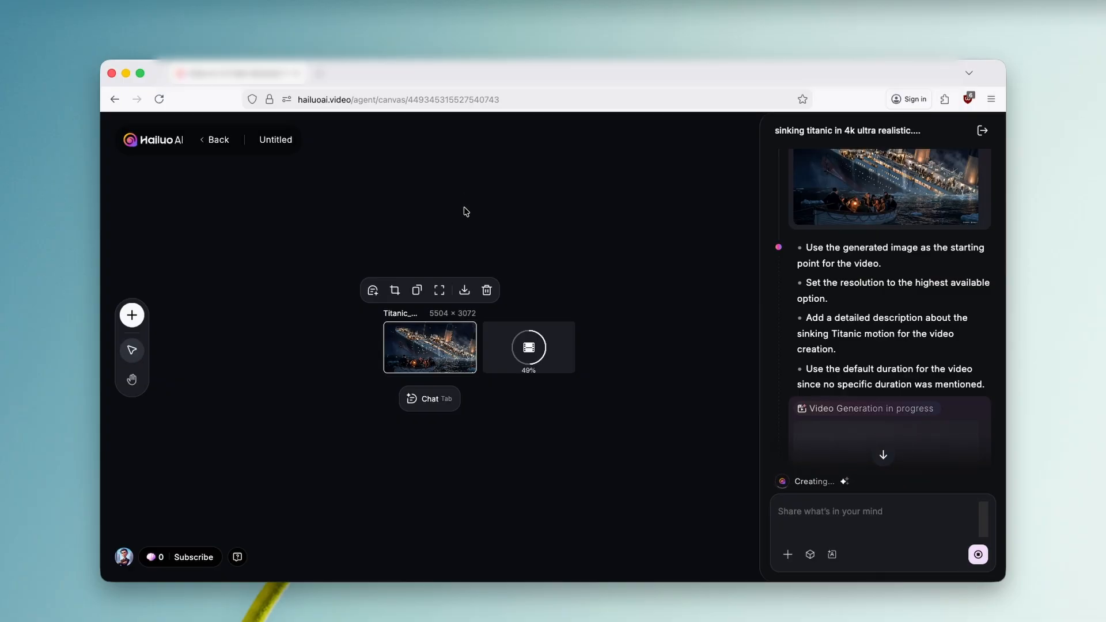
pyautogui.moveTo(459, 238)
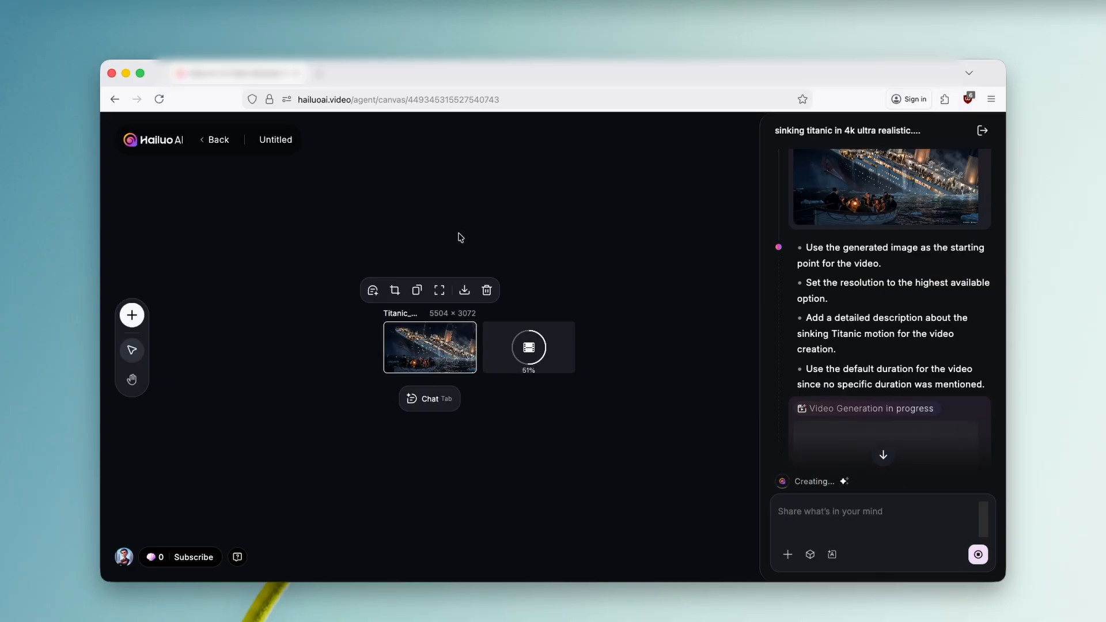